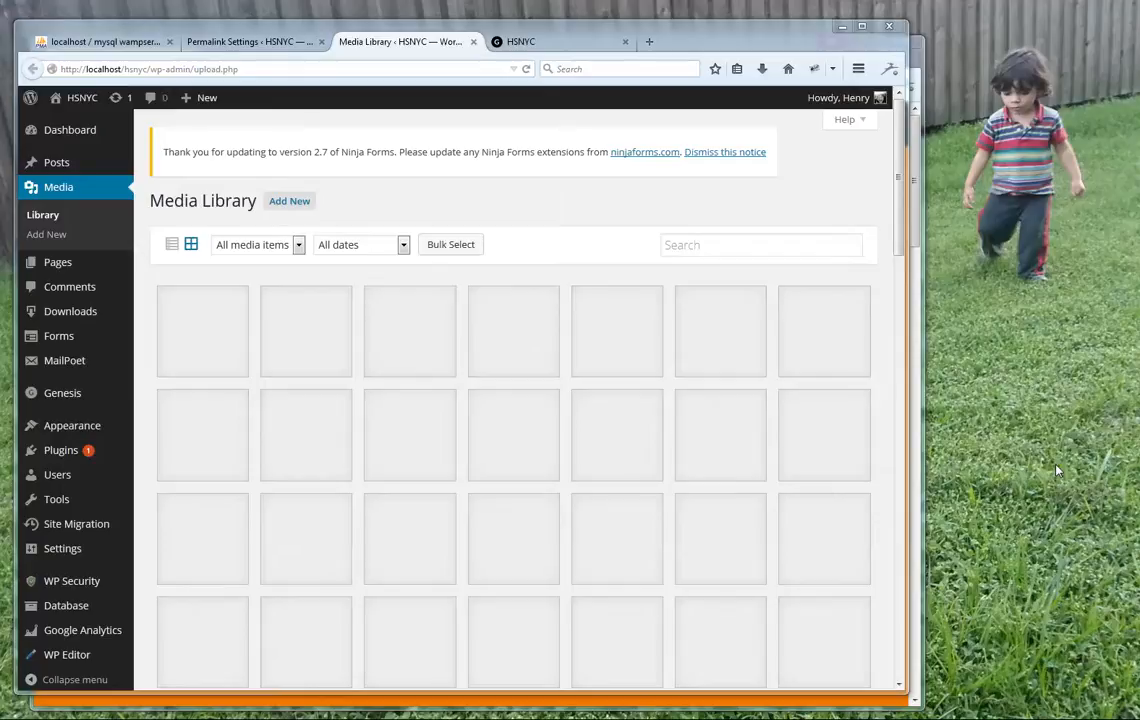
pyautogui.moveTo(936, 476)
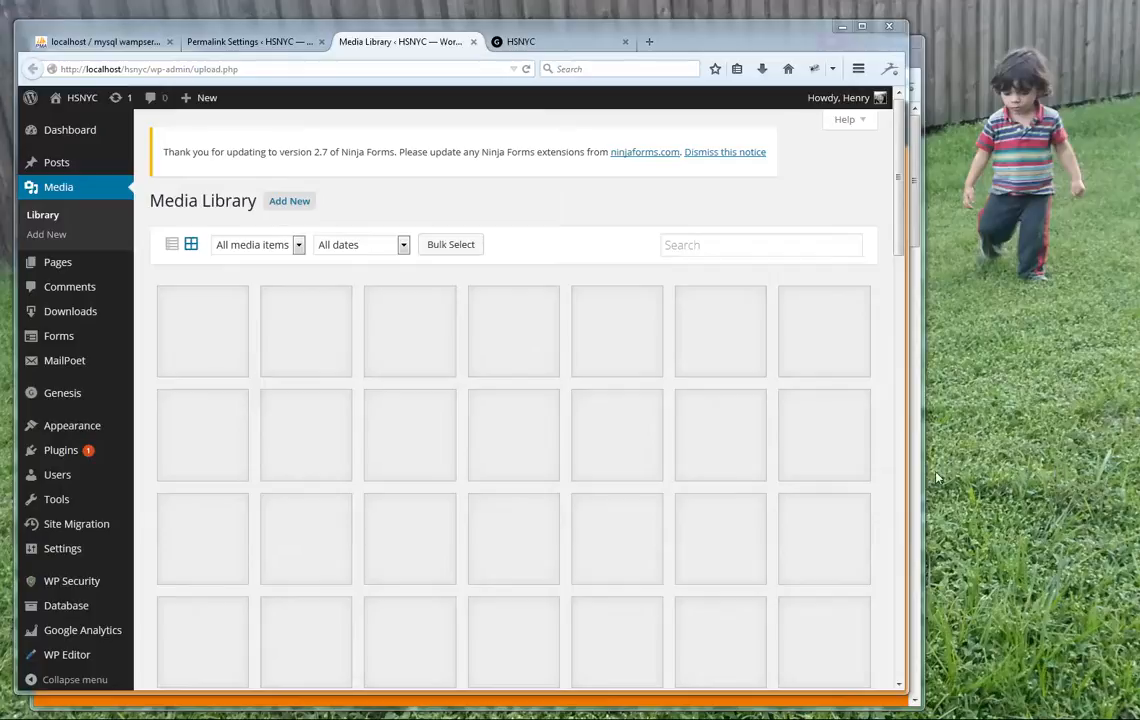
pyautogui.moveTo(568, 332)
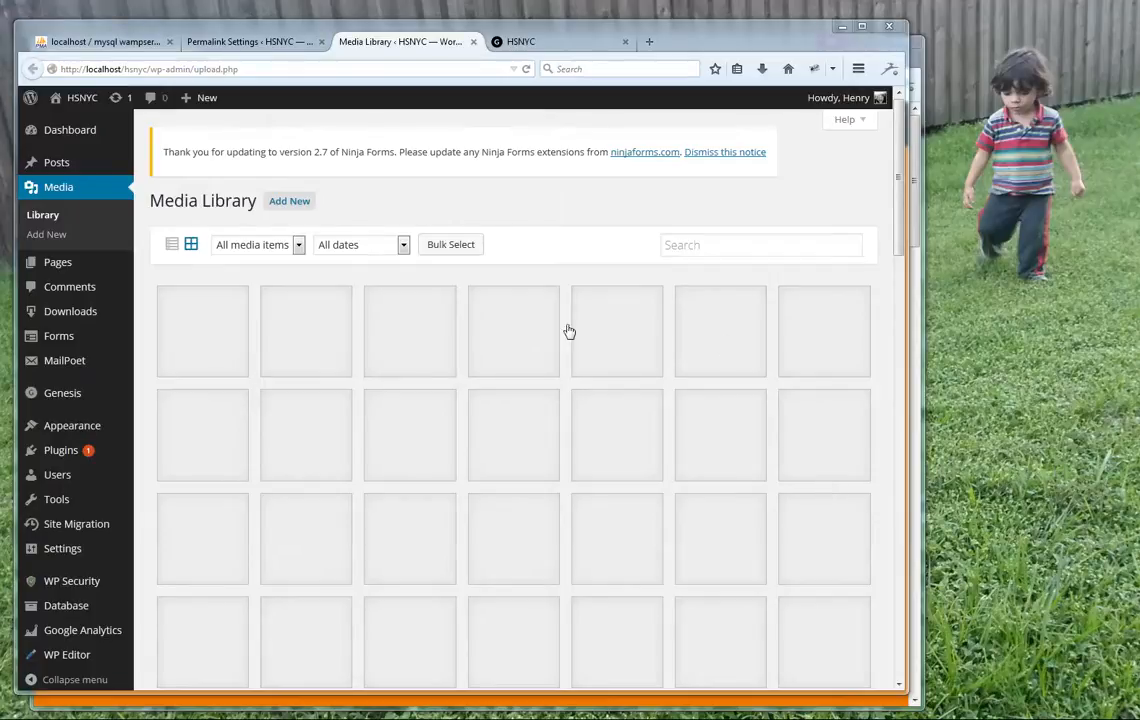
# Show the local HSNYC homepage and scroll through the Our Work projects with their missing images
pyautogui.click(760, 244)
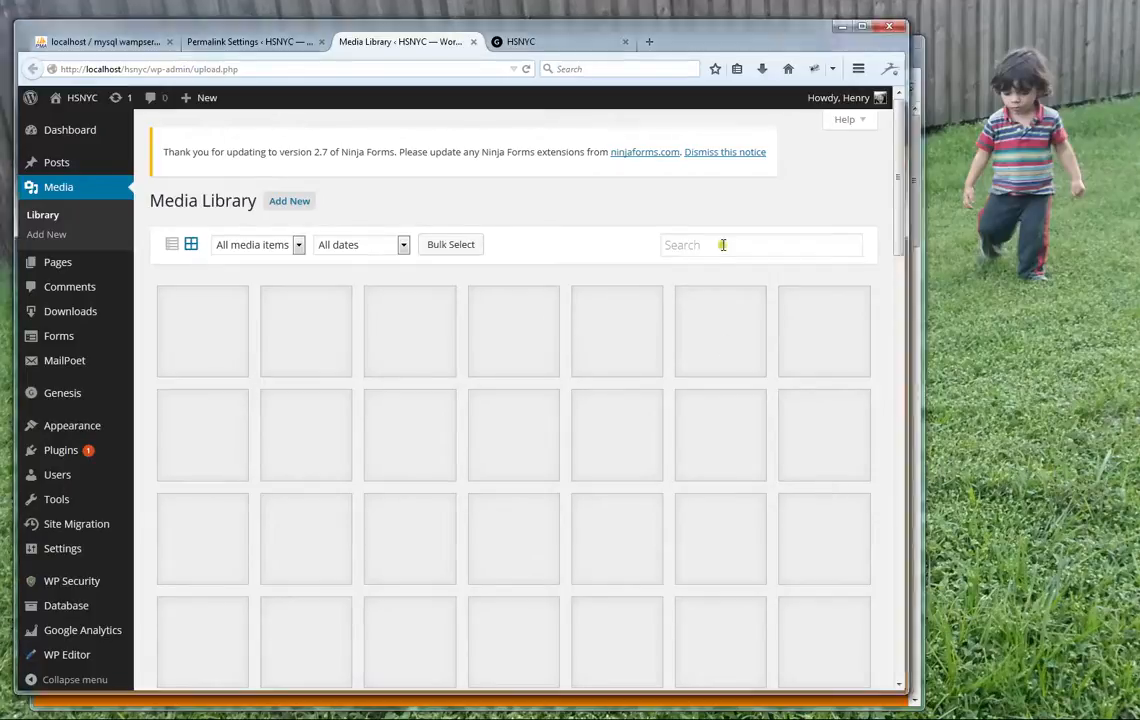
pyautogui.click(760, 244)
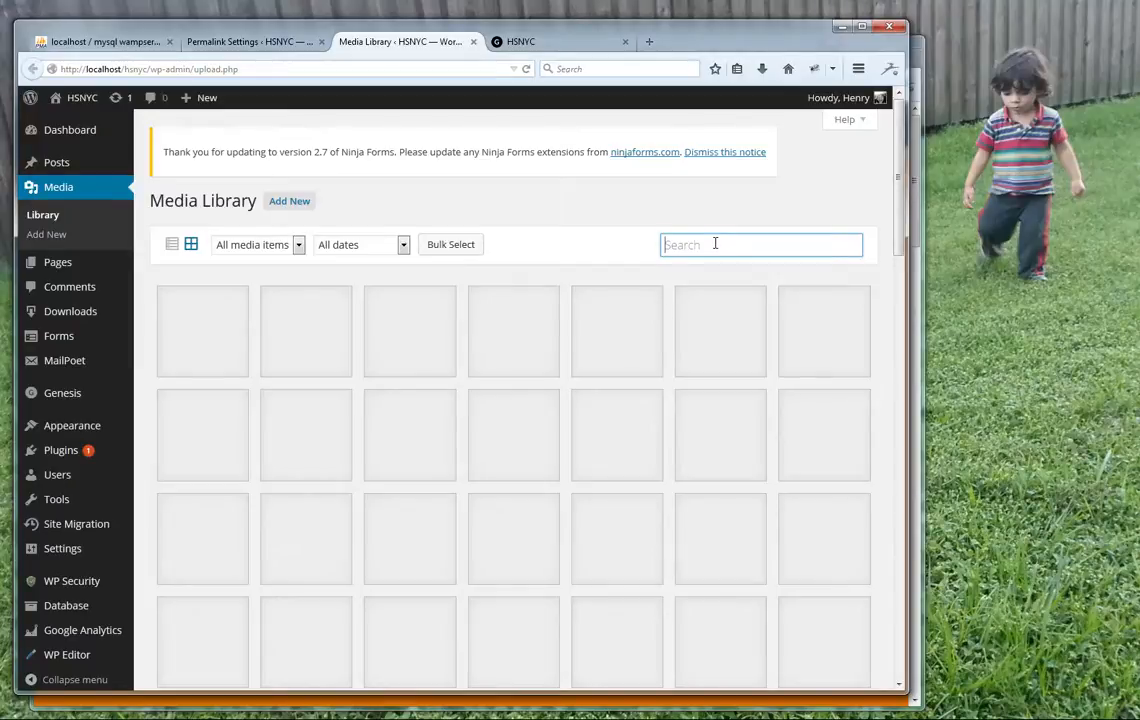
pyautogui.moveTo(520, 328)
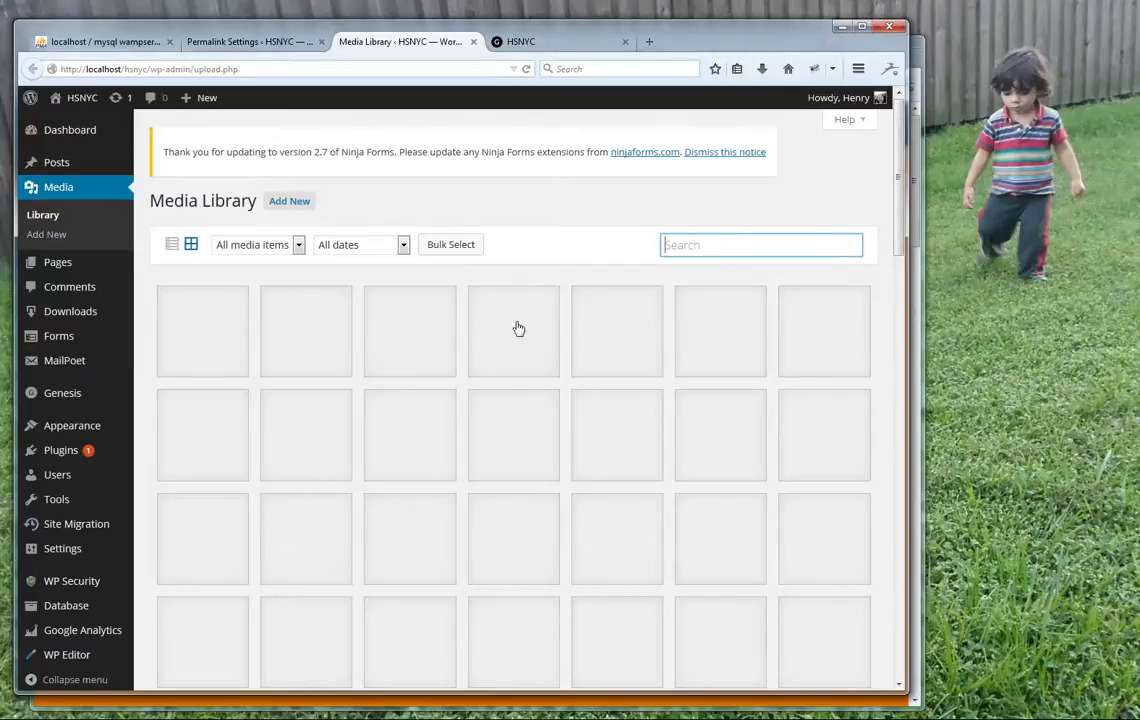
pyautogui.moveTo(672, 382)
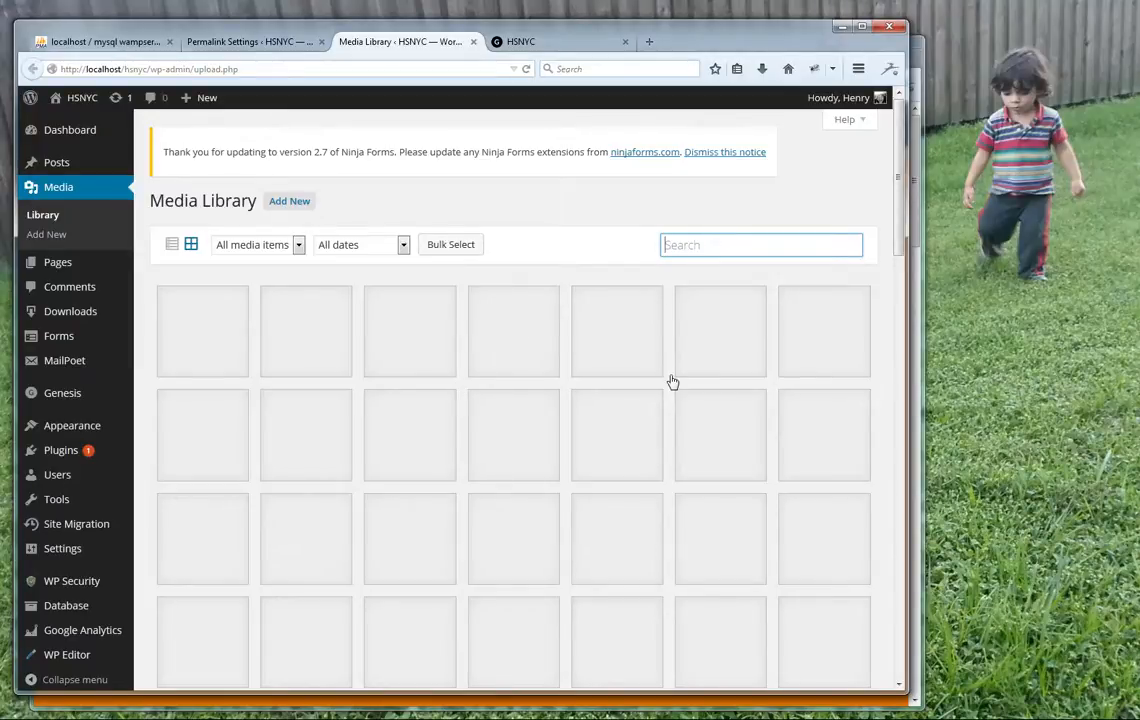
pyautogui.moveTo(196, 500)
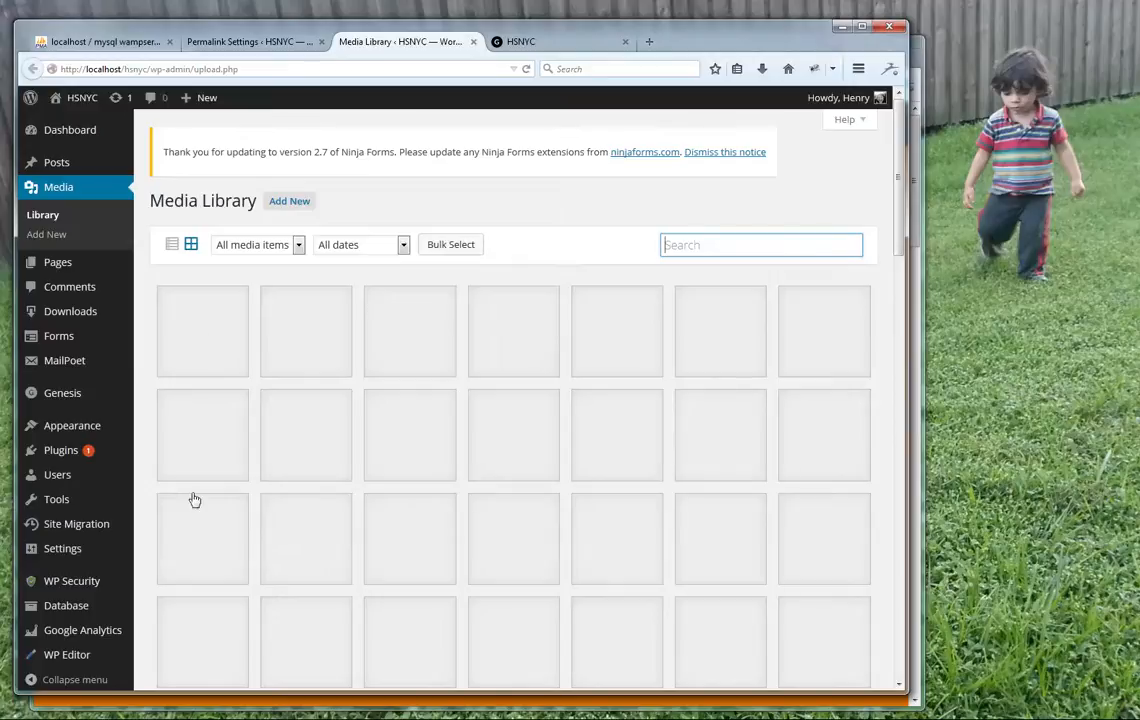
pyautogui.moveTo(676, 468)
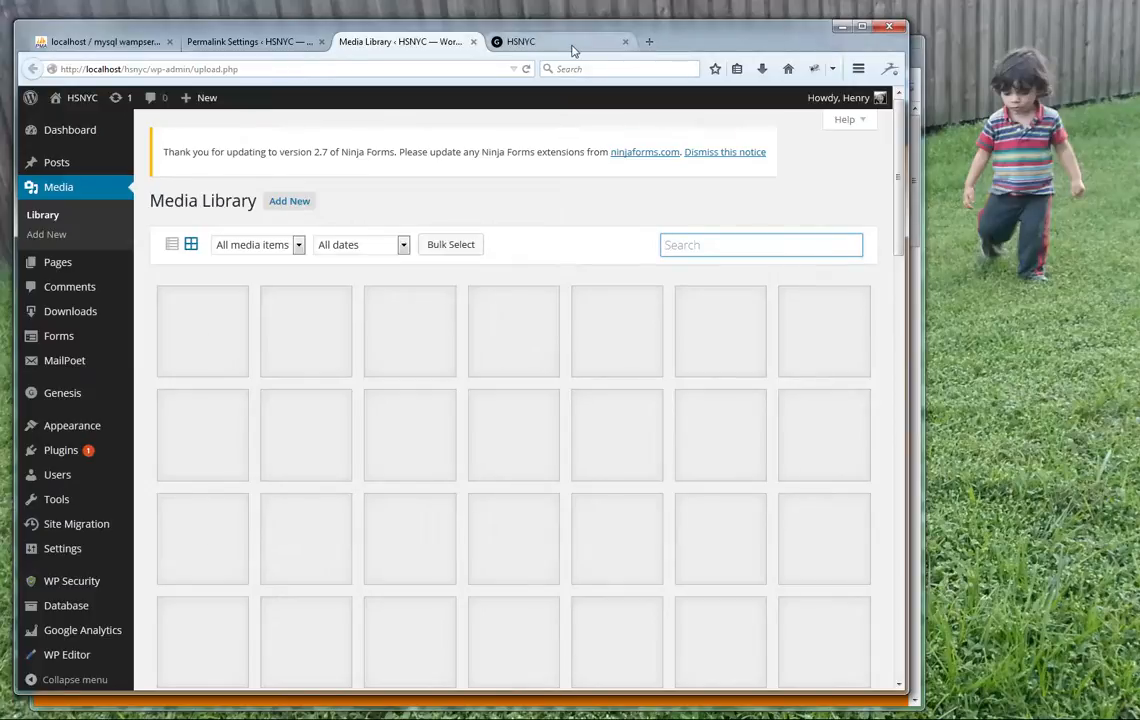
pyautogui.moveTo(738, 396)
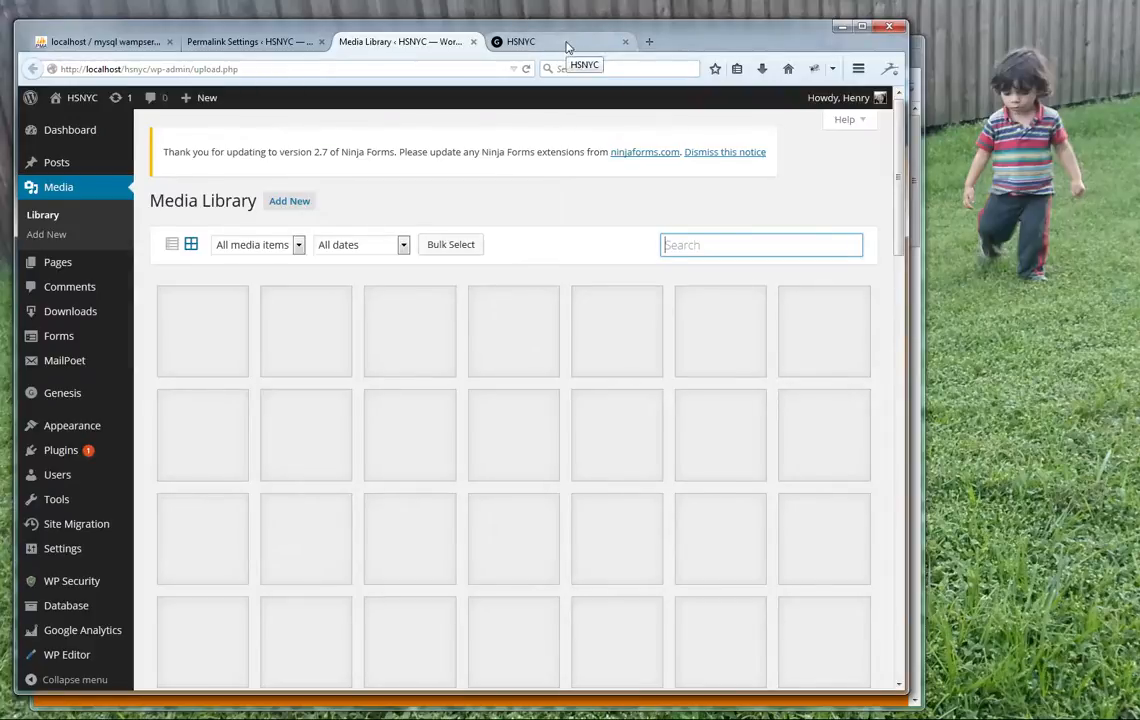
pyautogui.click(520, 40)
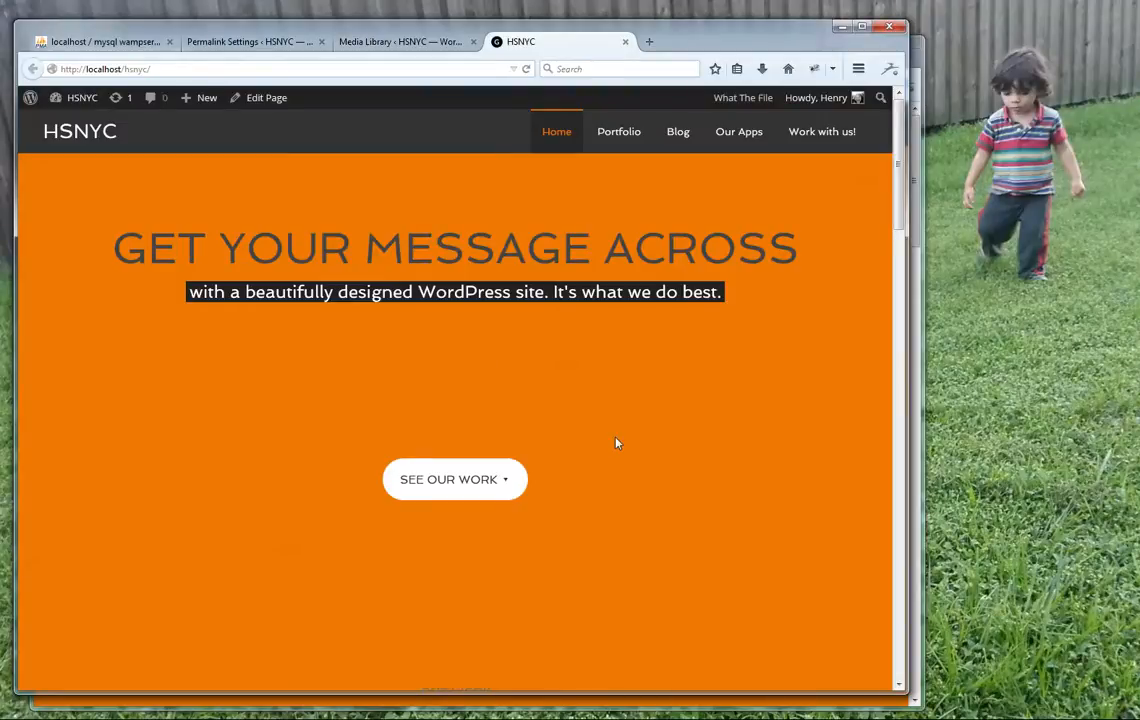
pyautogui.moveTo(454, 480)
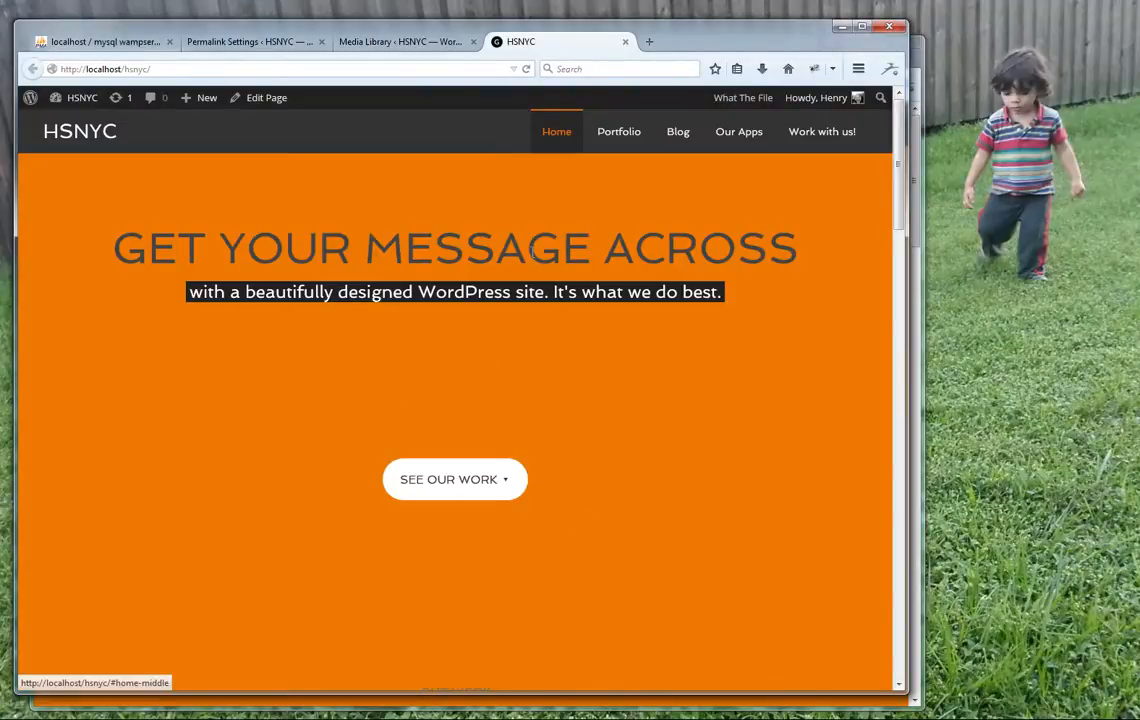
pyautogui.moveTo(696, 360)
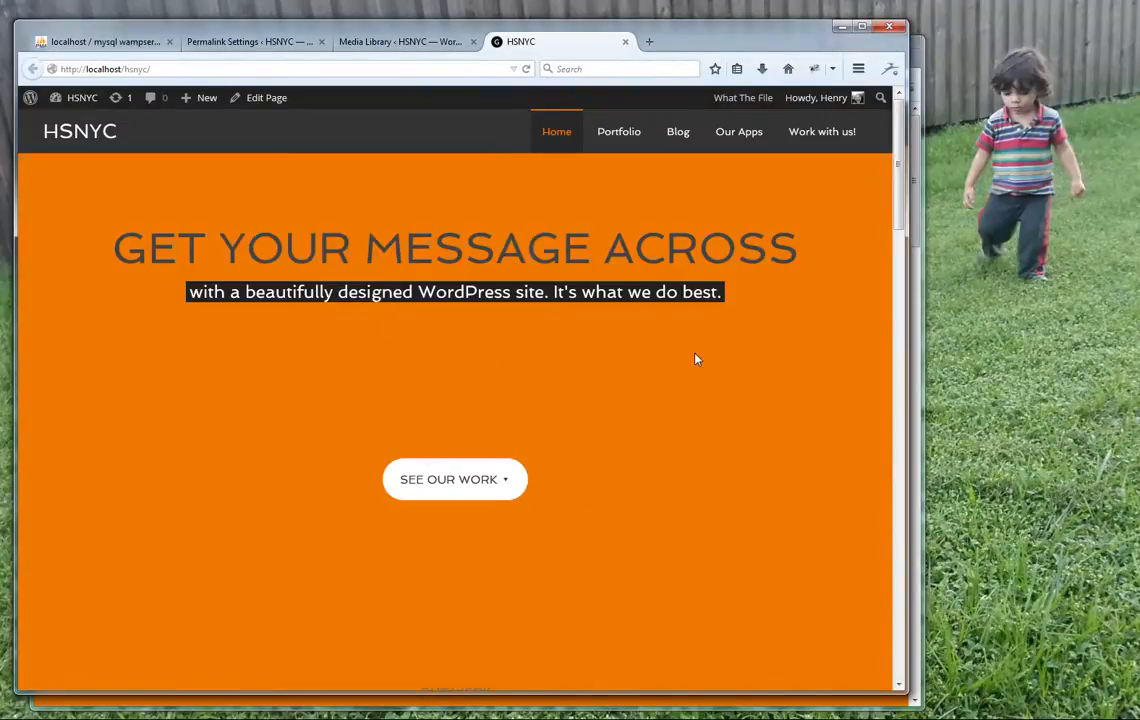
pyautogui.scroll(-3)
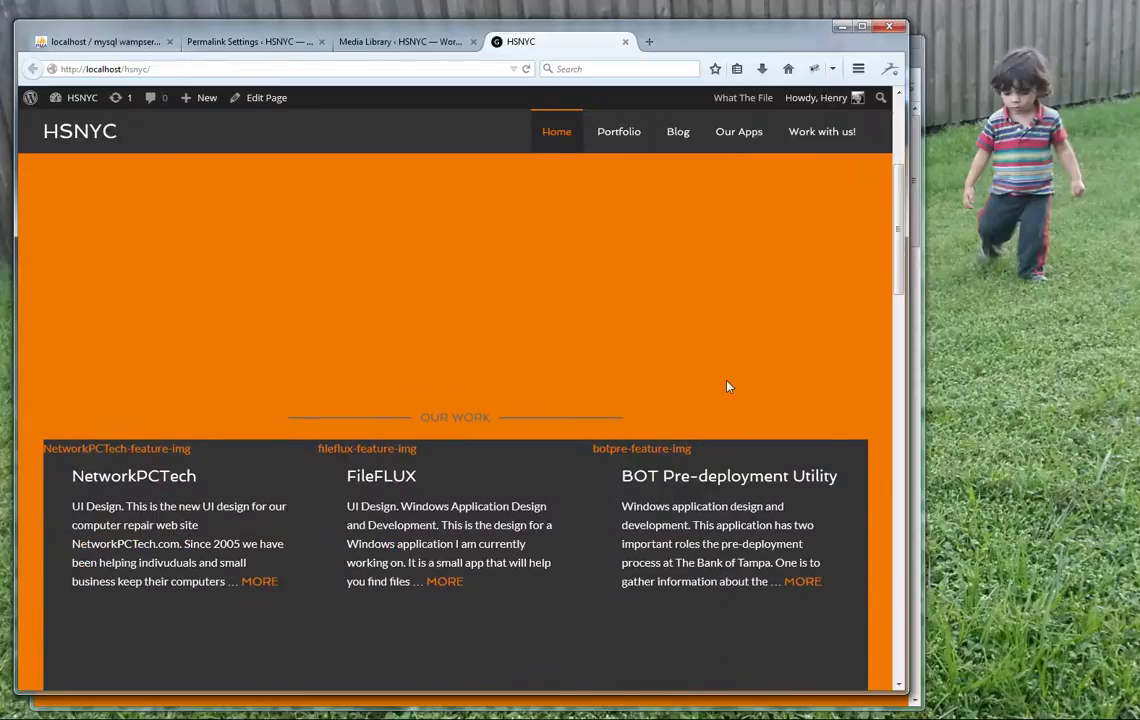
pyautogui.scroll(-3)
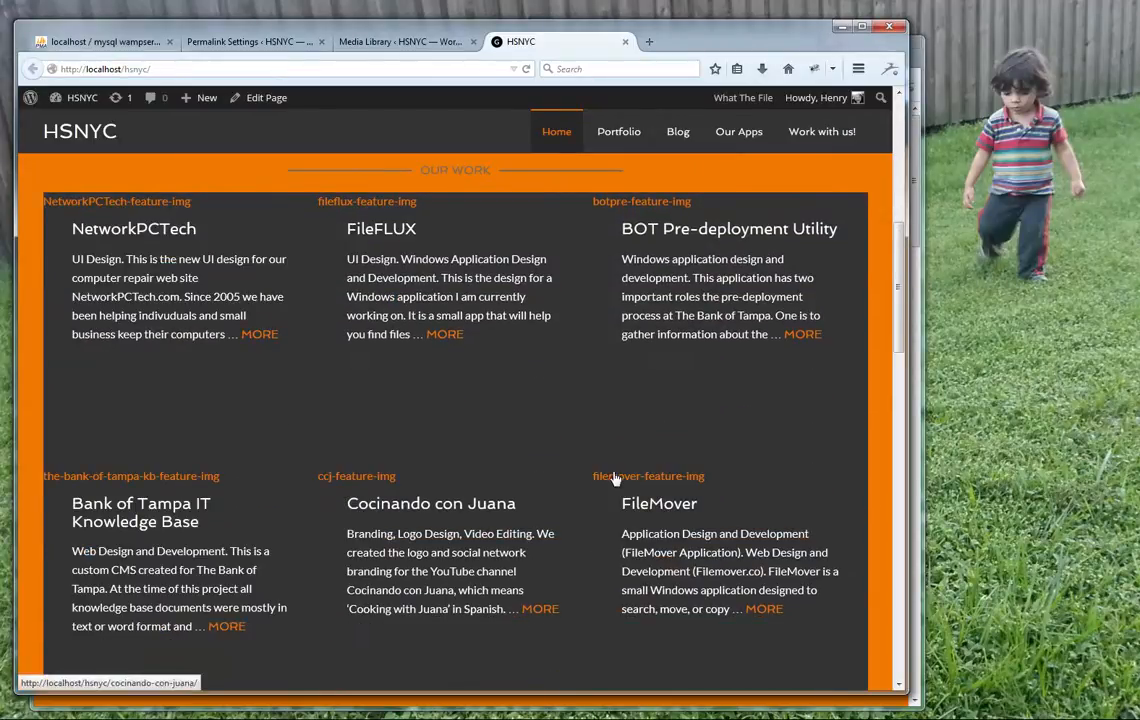
pyautogui.scroll(-3)
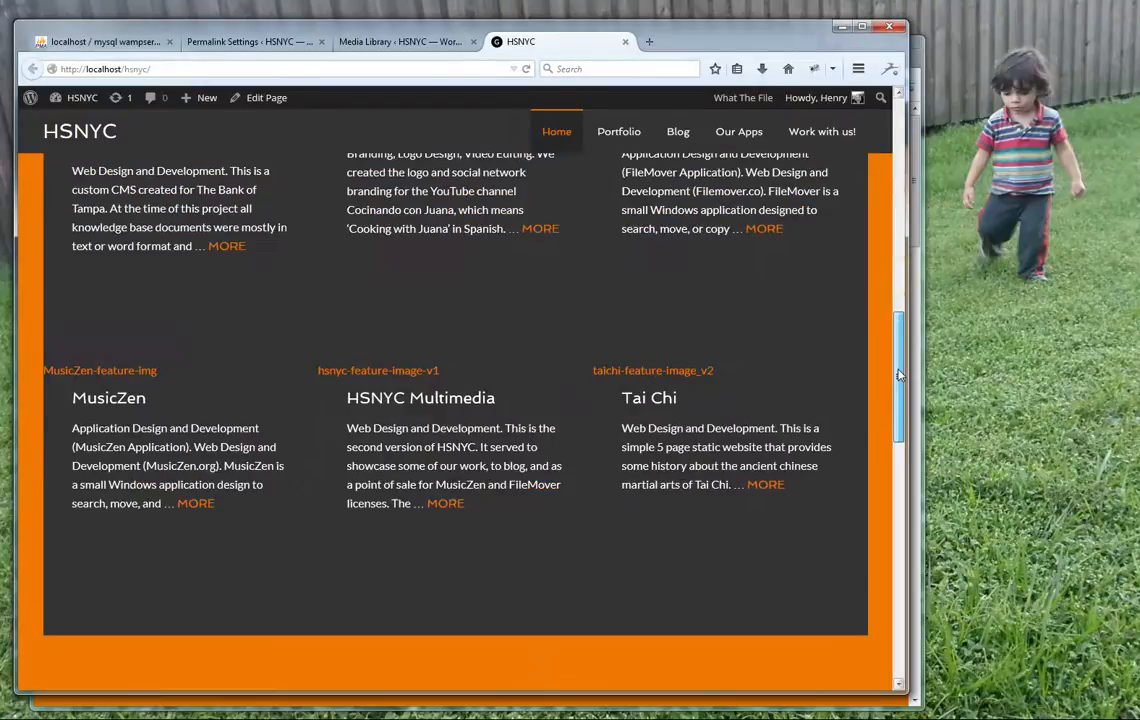
pyautogui.scroll(3)
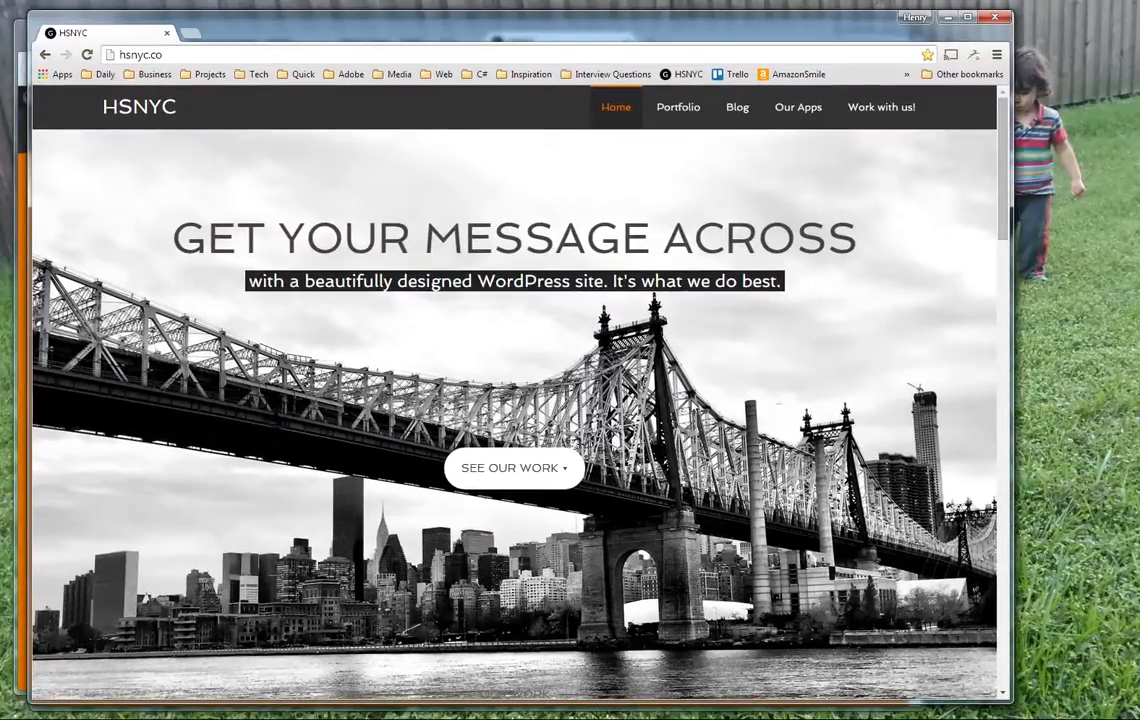
pyautogui.moveTo(1000, 188)
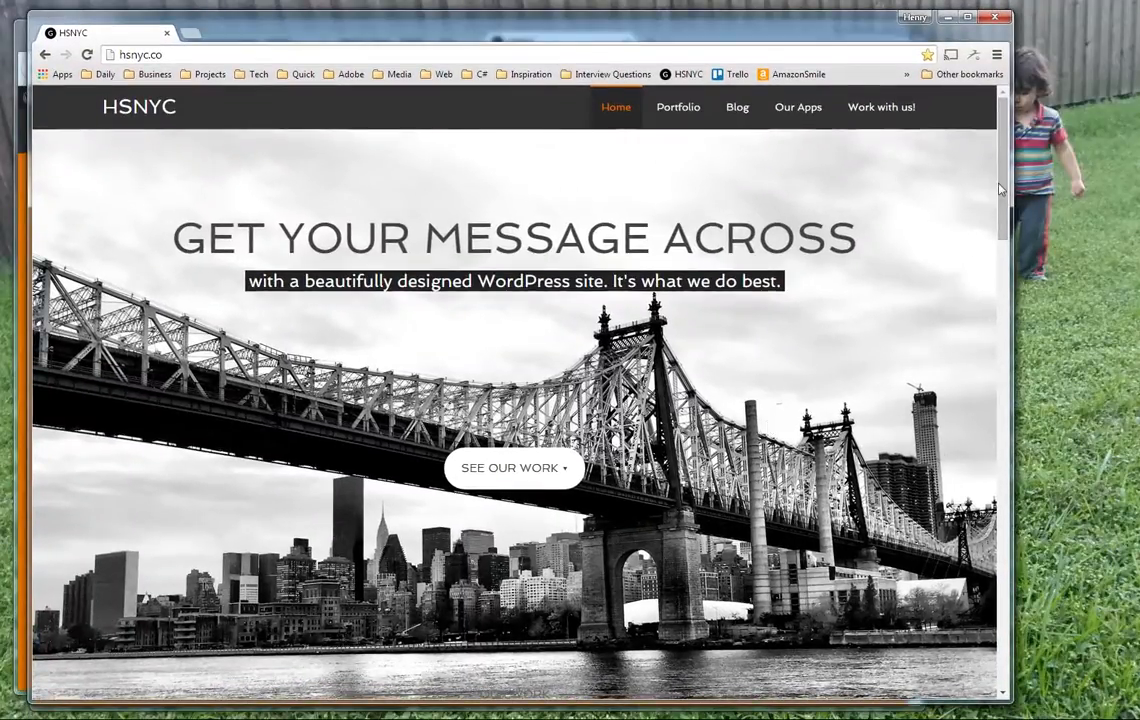
# Review the live hsnyc.co homepage's bridge hero image, then return to the local copy
pyautogui.scroll(-3)
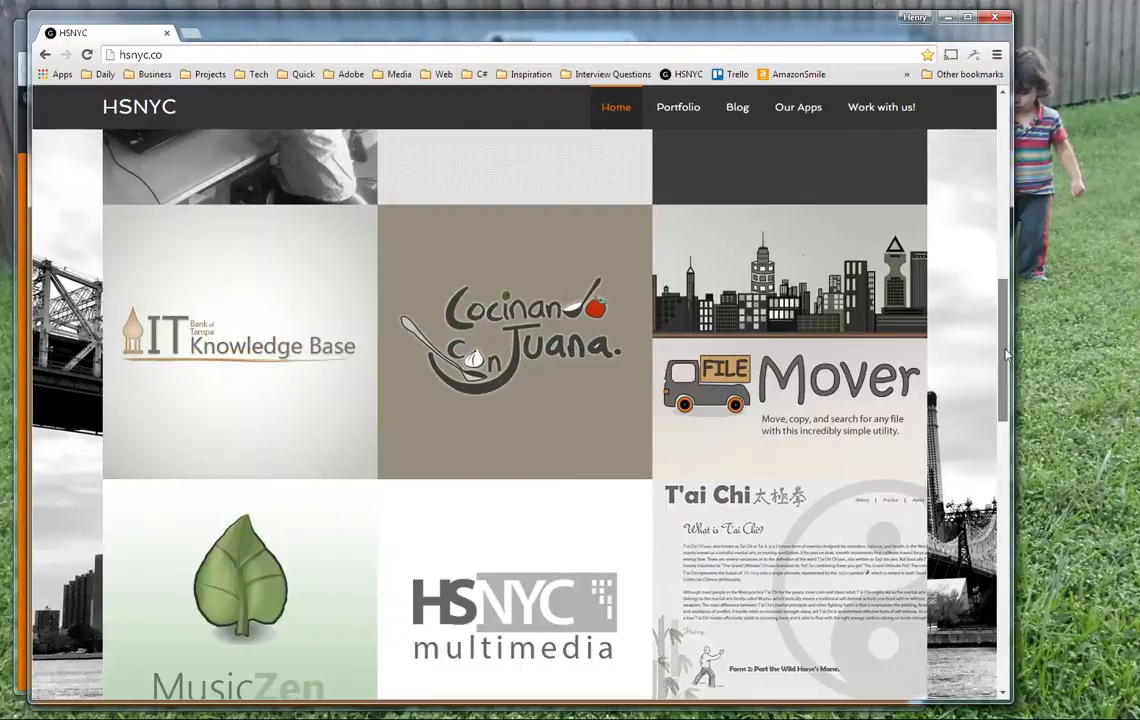
pyautogui.scroll(3)
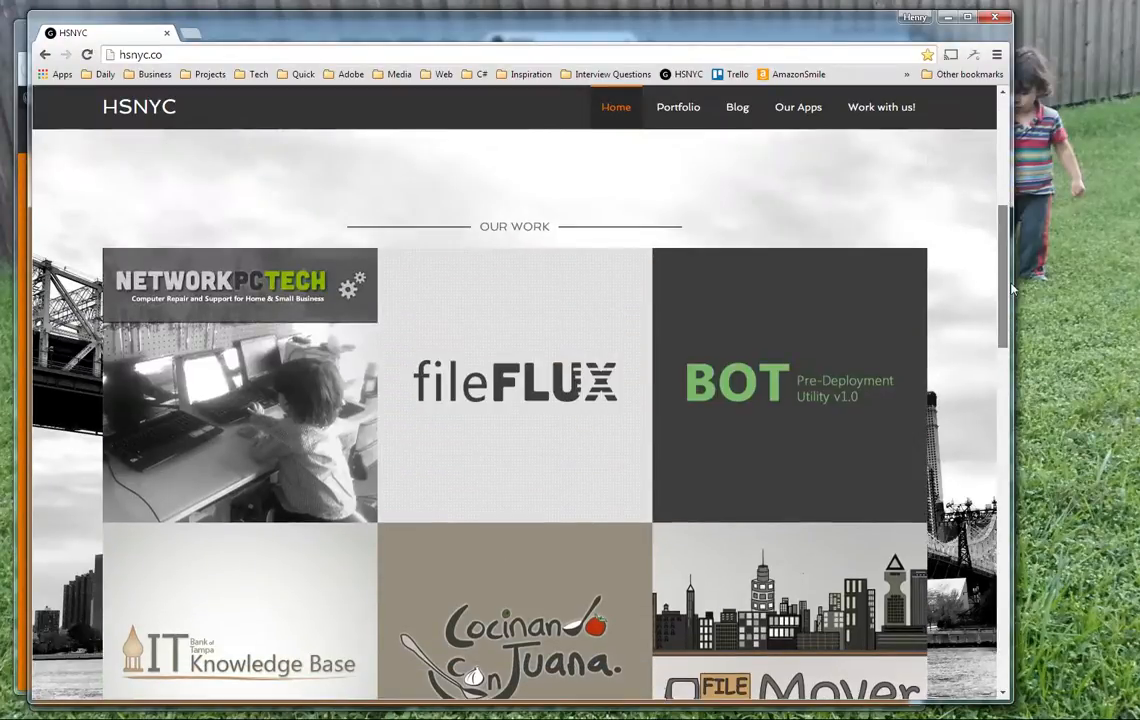
pyautogui.scroll(-3)
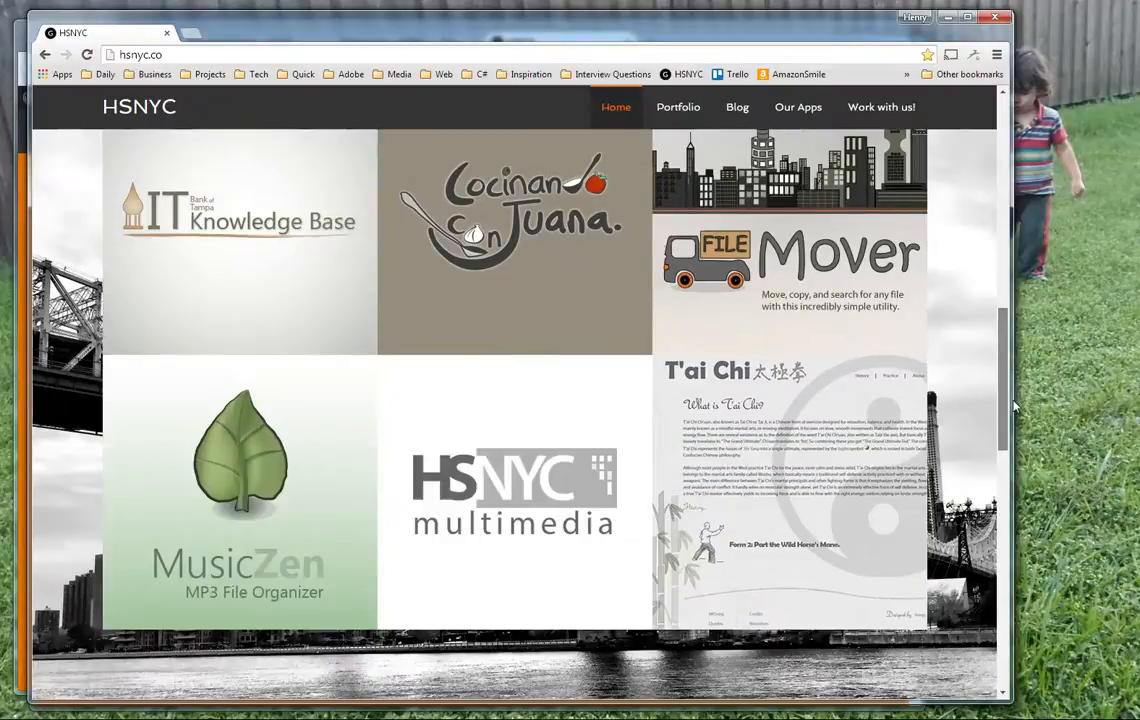
pyautogui.scroll(3)
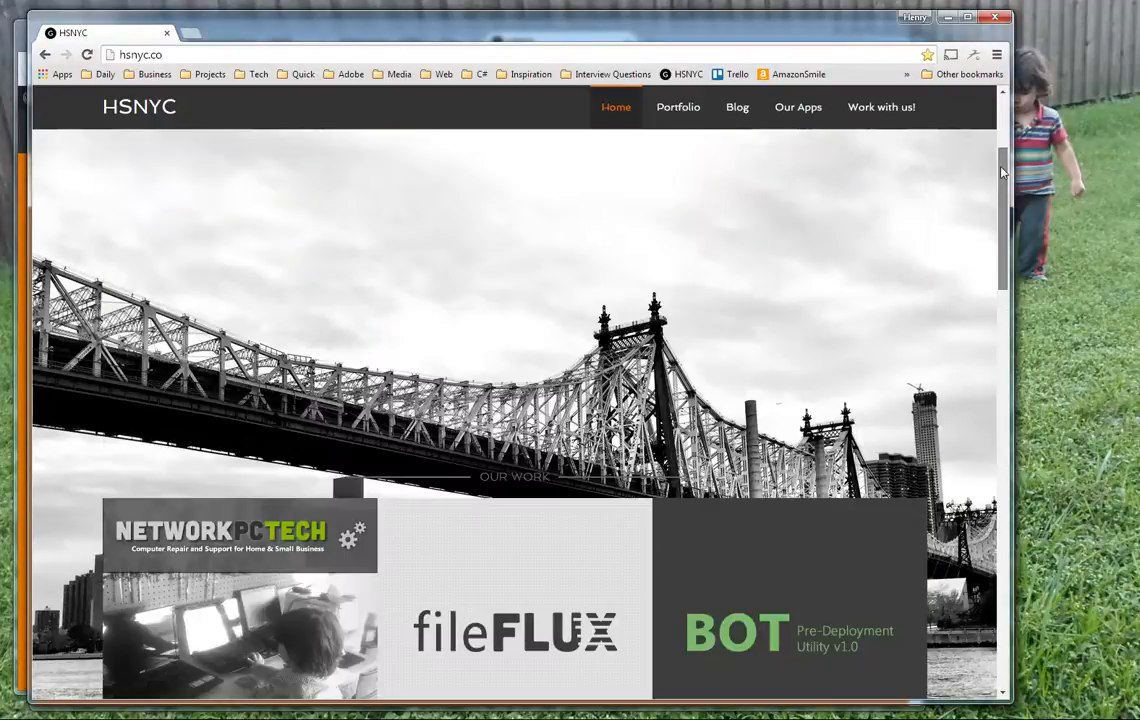
pyautogui.scroll(3)
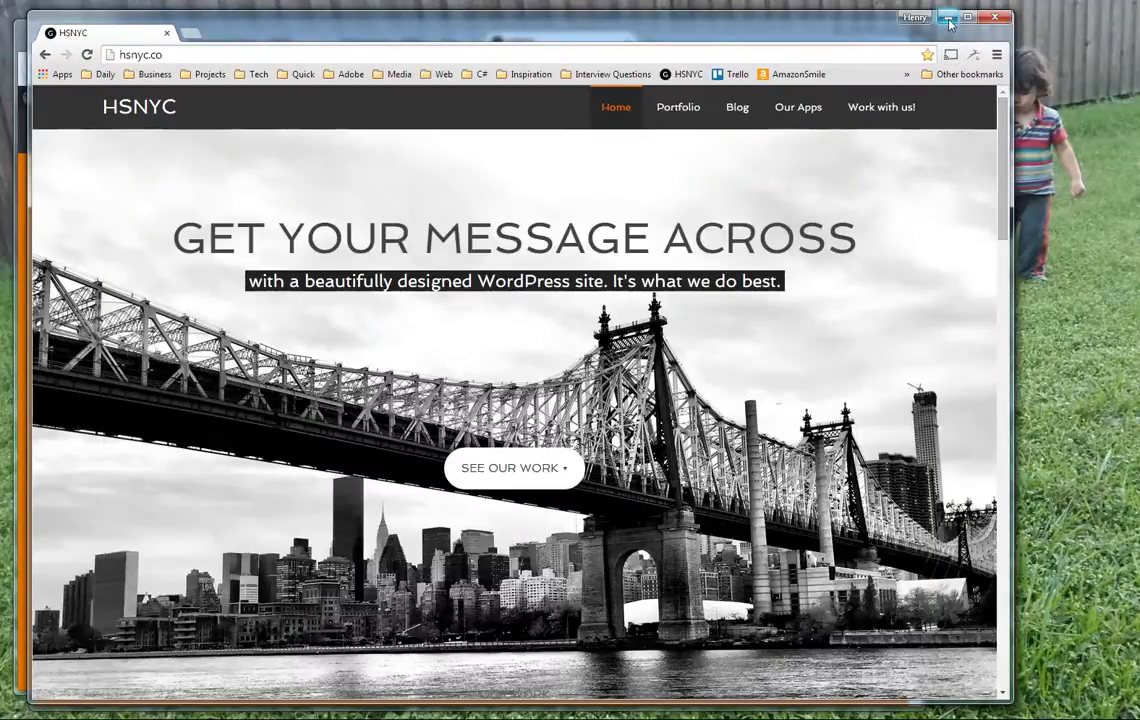
pyautogui.moveTo(576, 308)
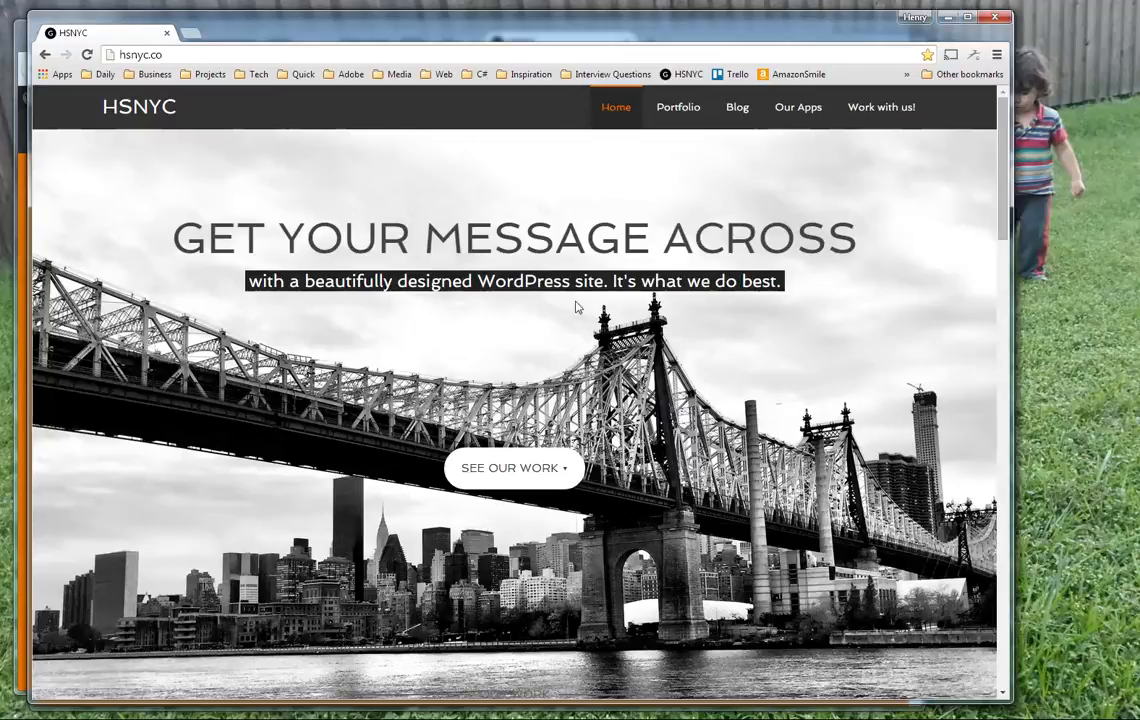
pyautogui.moveTo(178, 114)
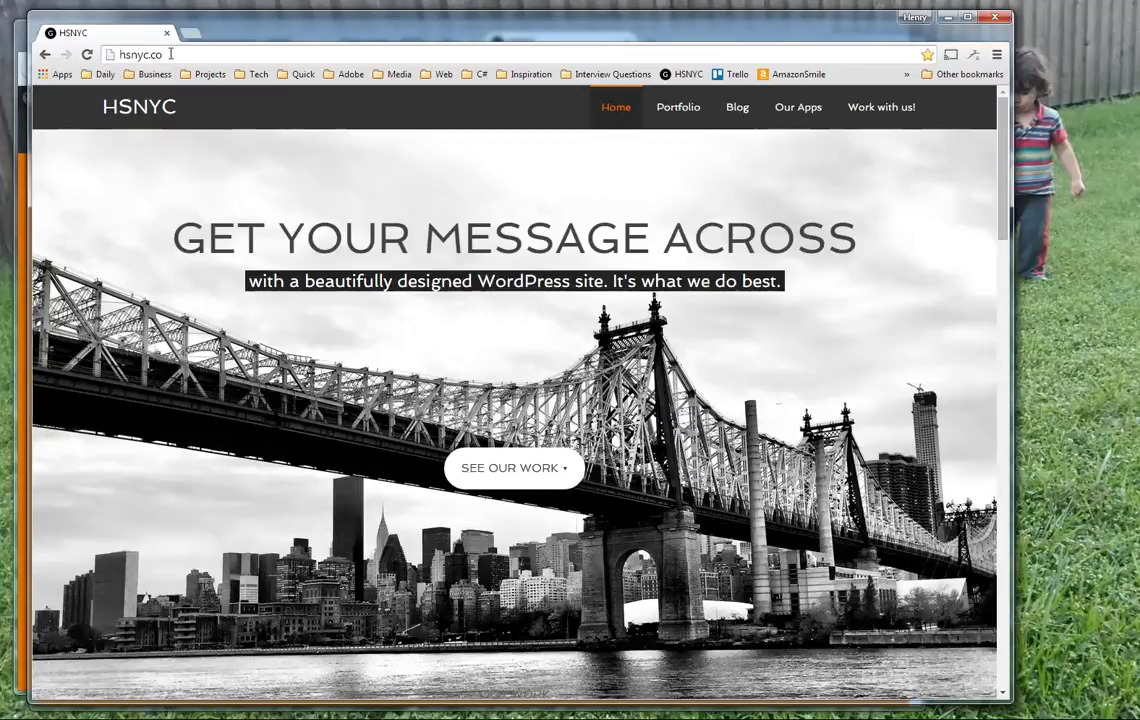
pyautogui.click(140, 54)
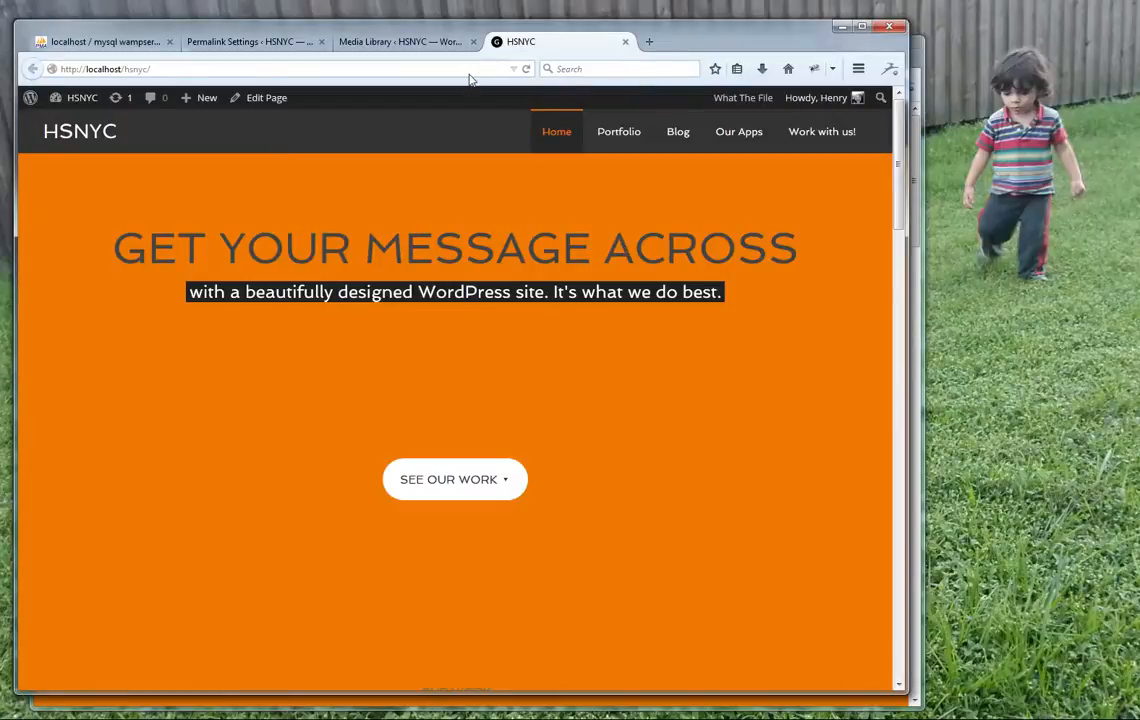
# Compare the local Media Library, homepage and Permalink Settings with the custom /%postname%/ structure
pyautogui.click(400, 42)
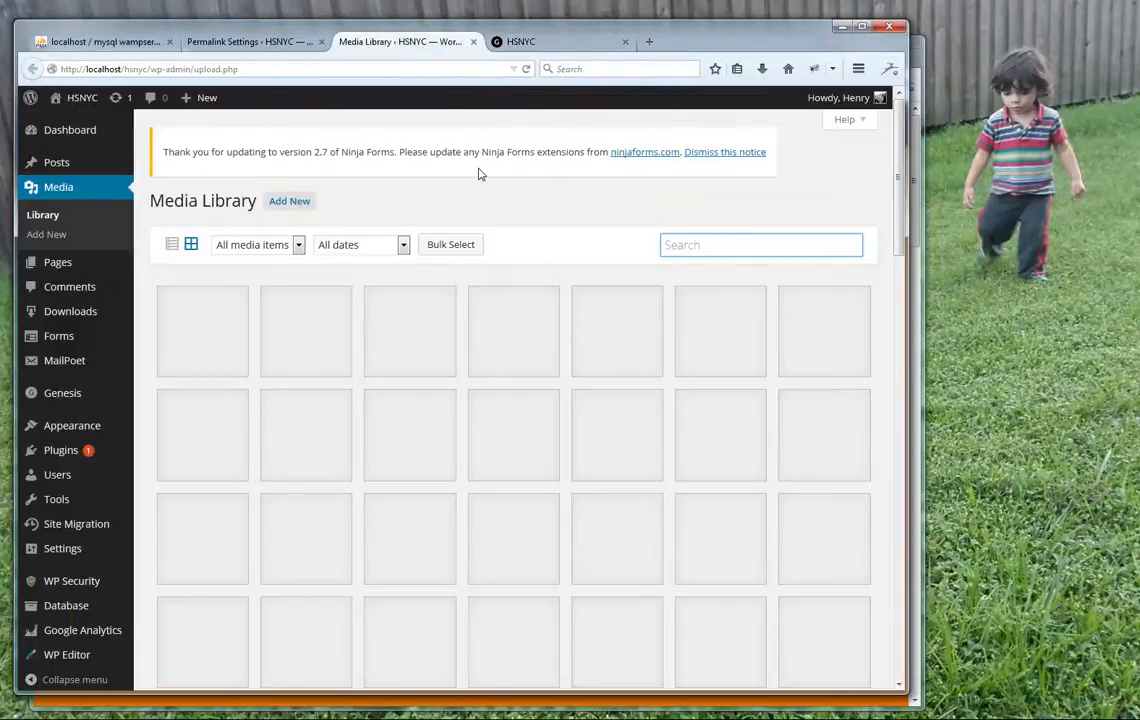
pyautogui.click(248, 42)
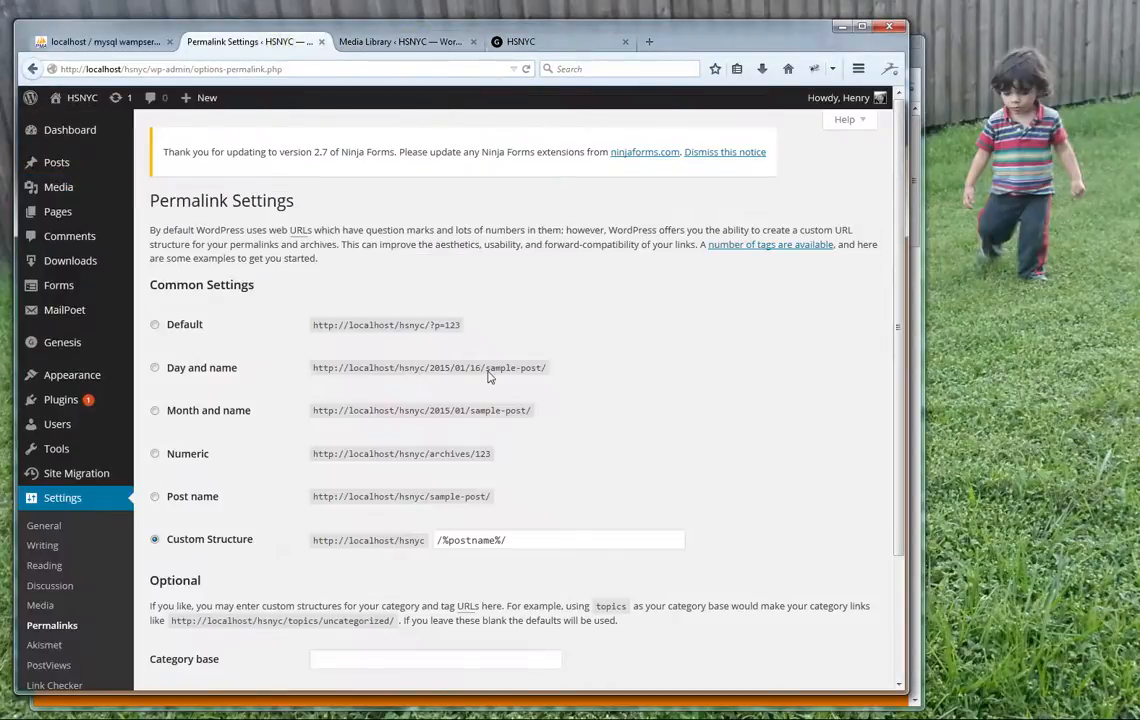
pyautogui.moveTo(348, 544)
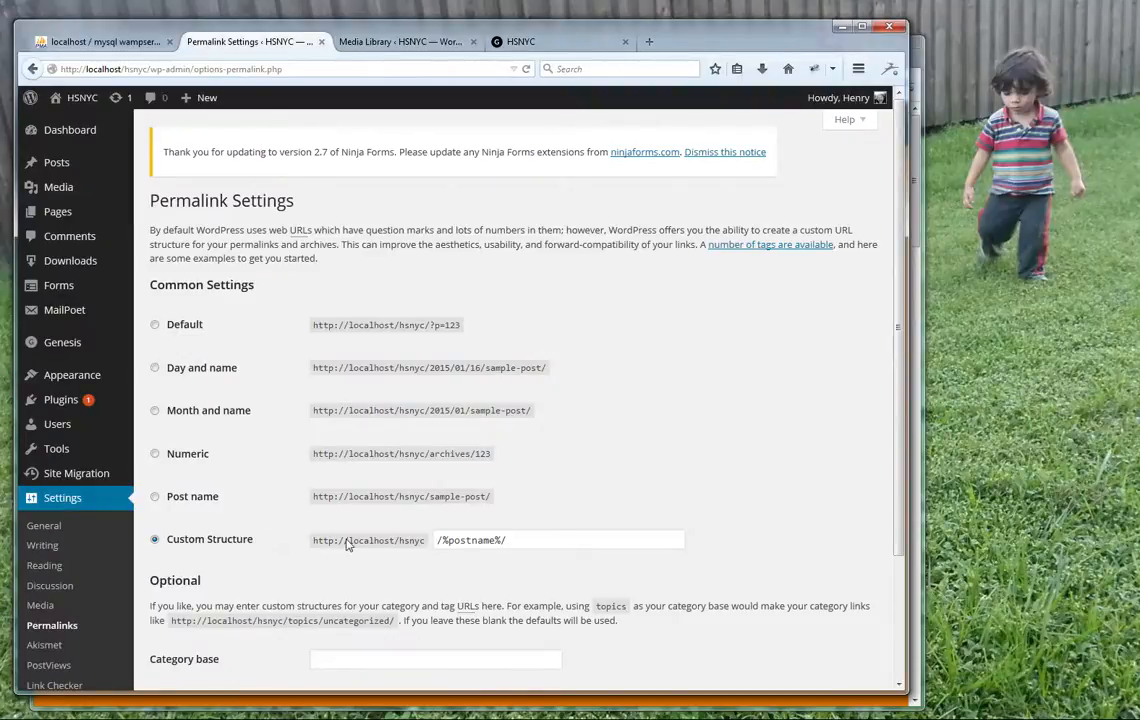
pyautogui.moveTo(280, 312)
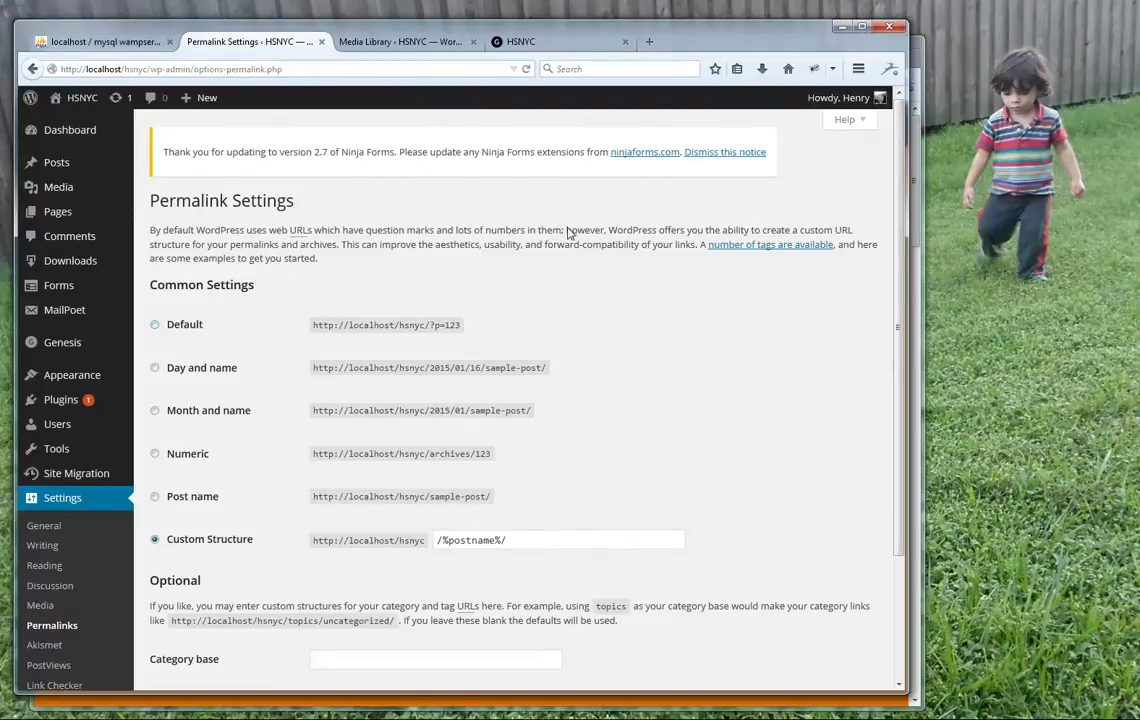
pyautogui.moveTo(384, 334)
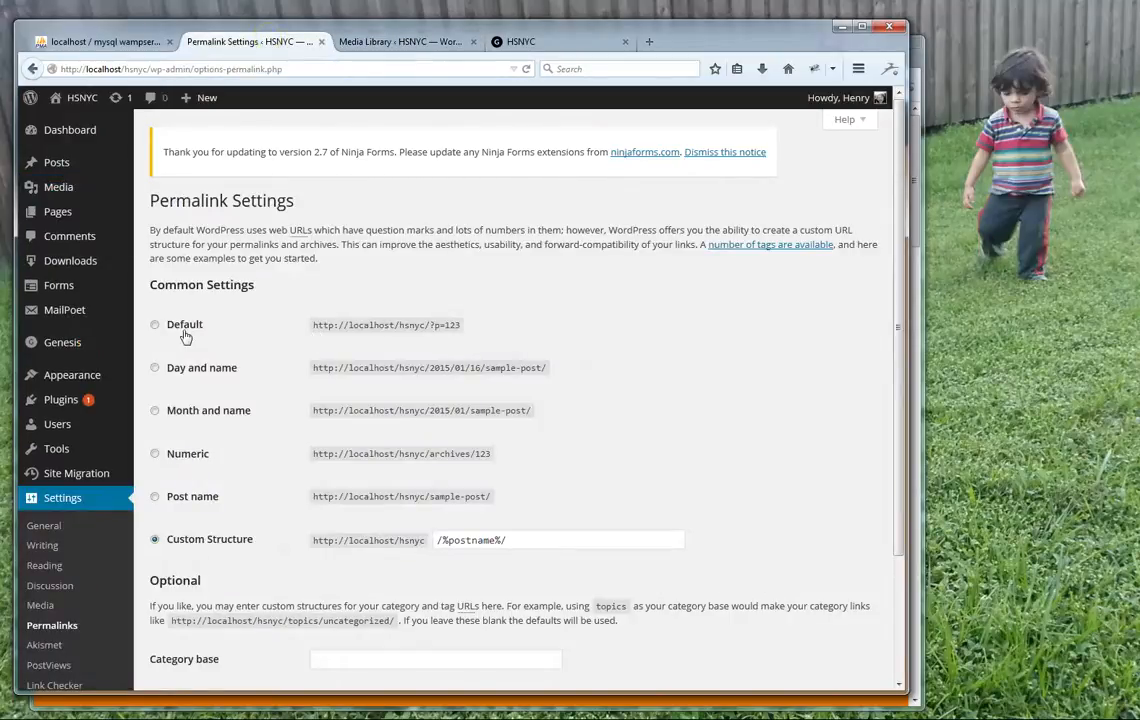
pyautogui.moveTo(344, 556)
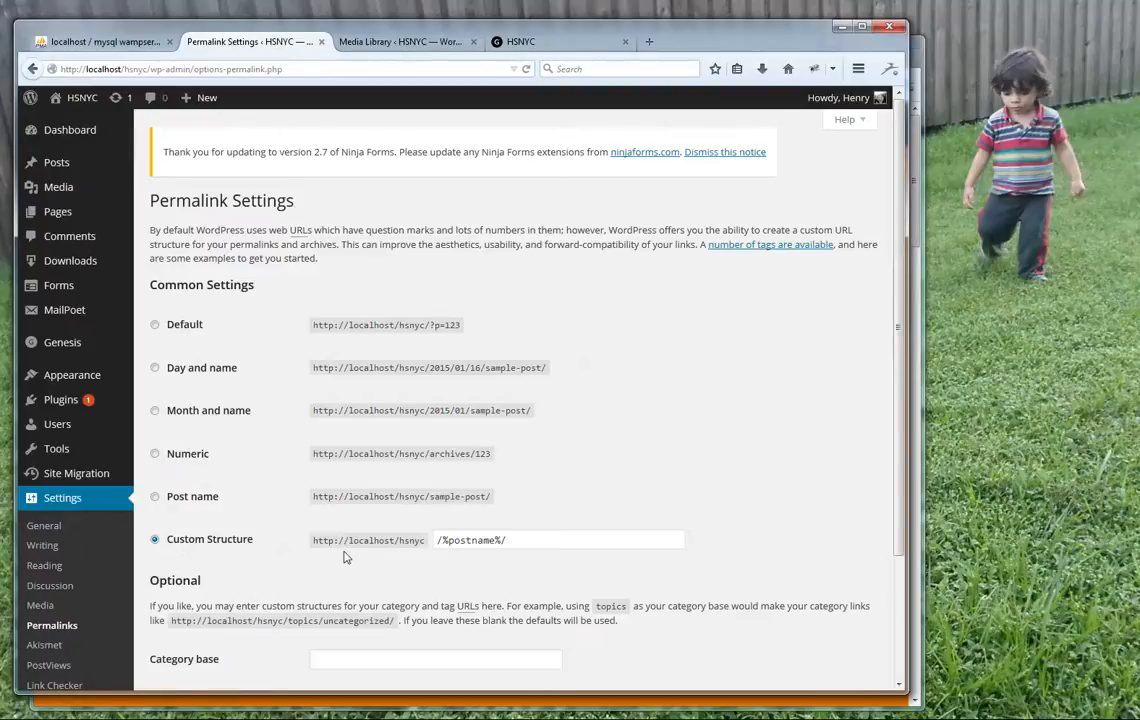
pyautogui.moveTo(420, 552)
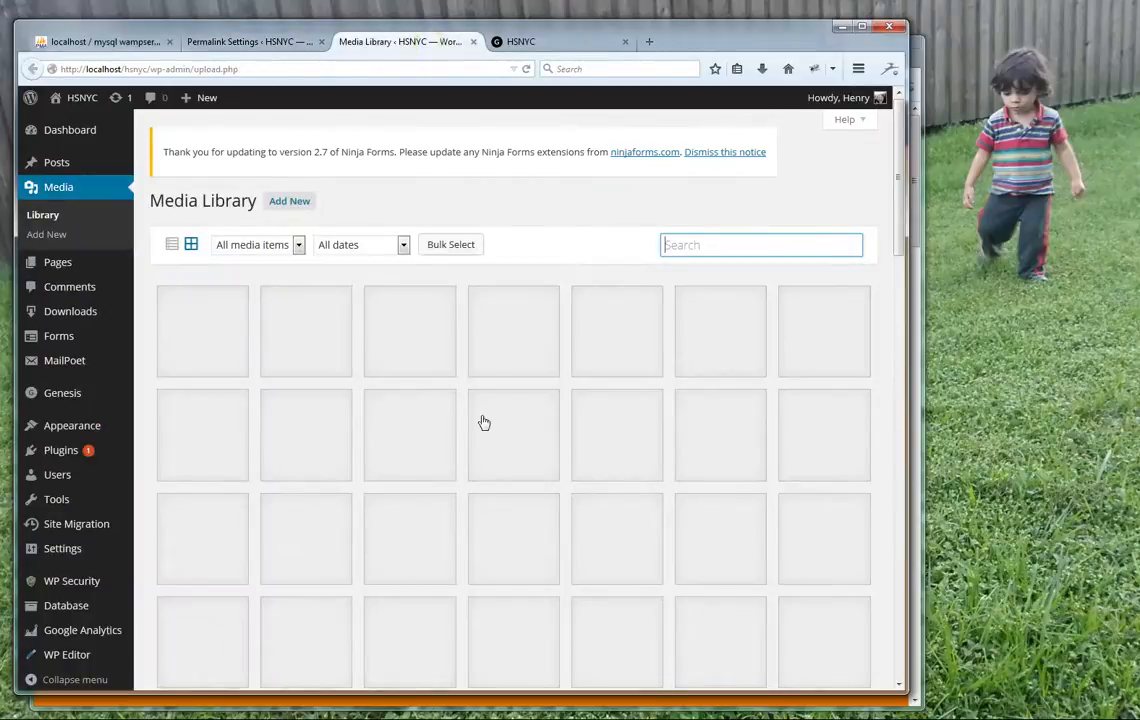
pyautogui.click(520, 40)
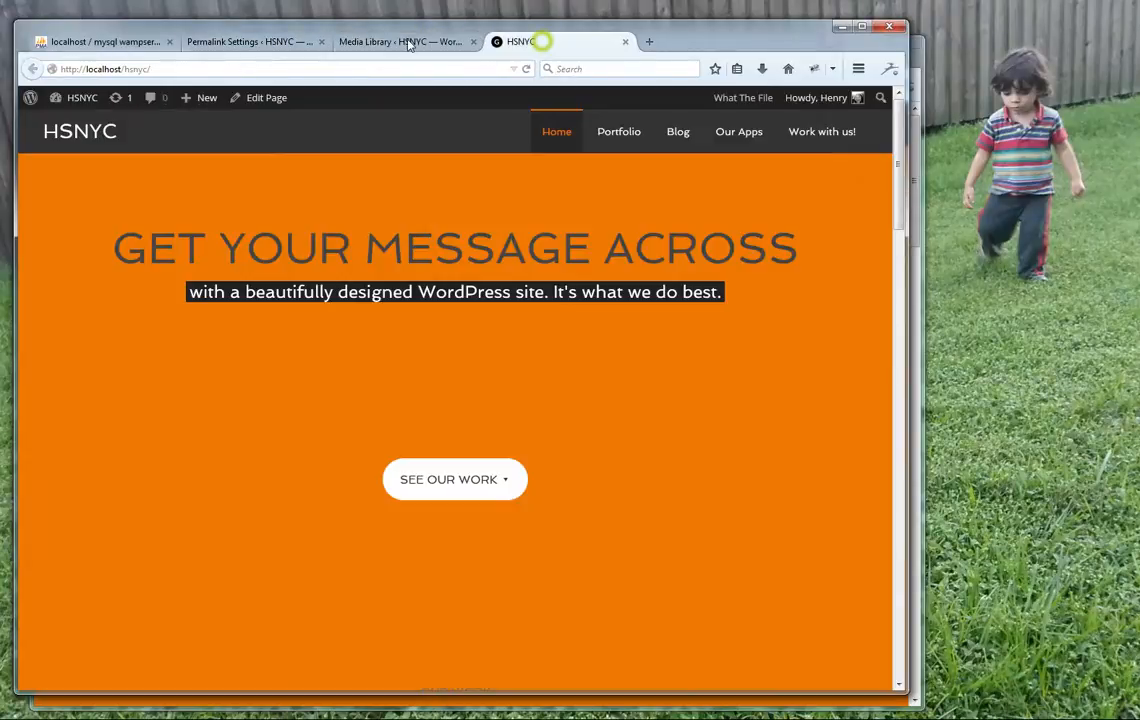
pyautogui.click(250, 40)
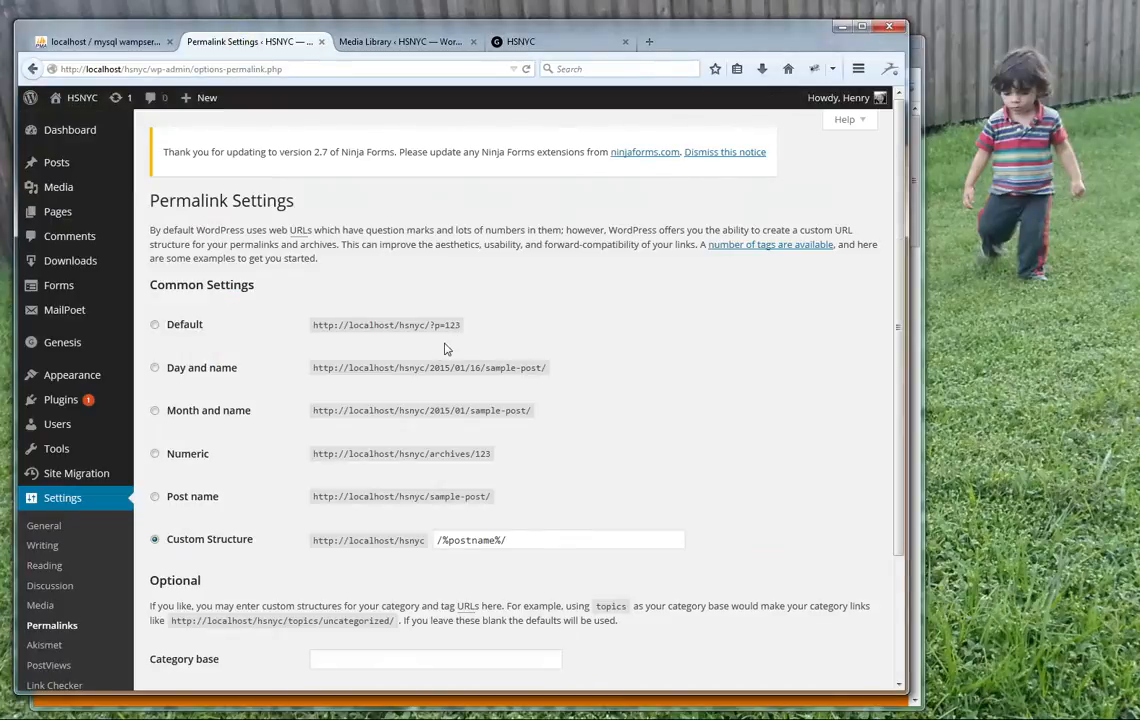
pyautogui.moveTo(324, 262)
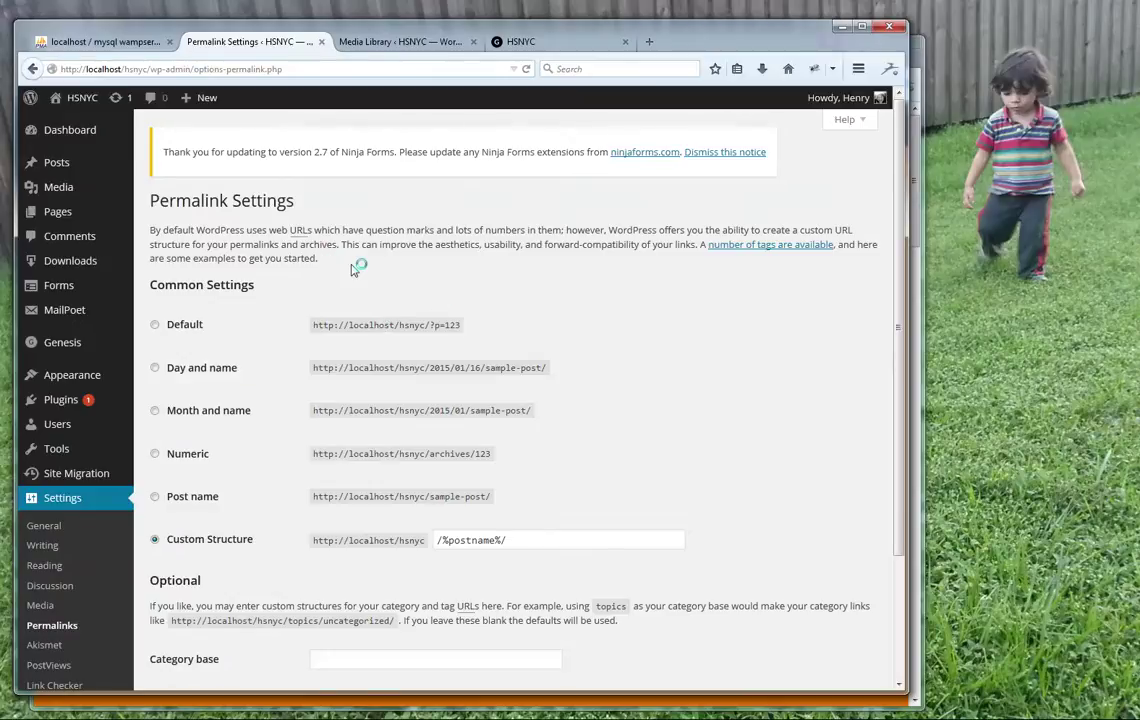
pyautogui.moveTo(330, 324)
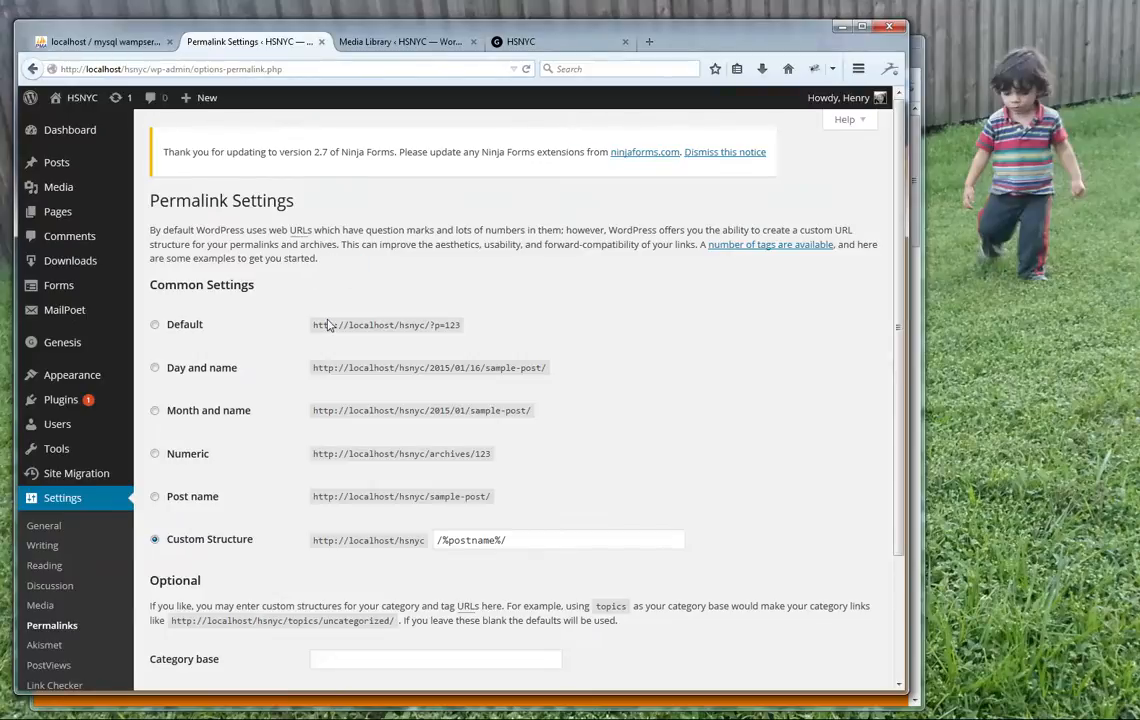
pyautogui.moveTo(446, 340)
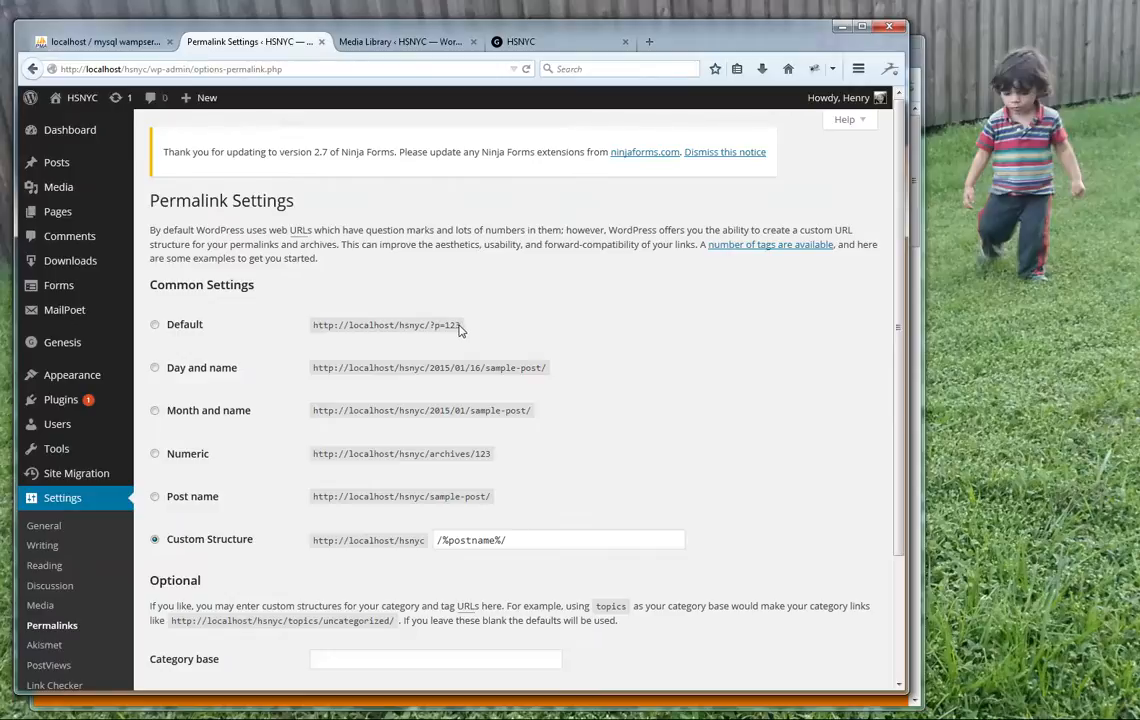
pyautogui.moveTo(388, 418)
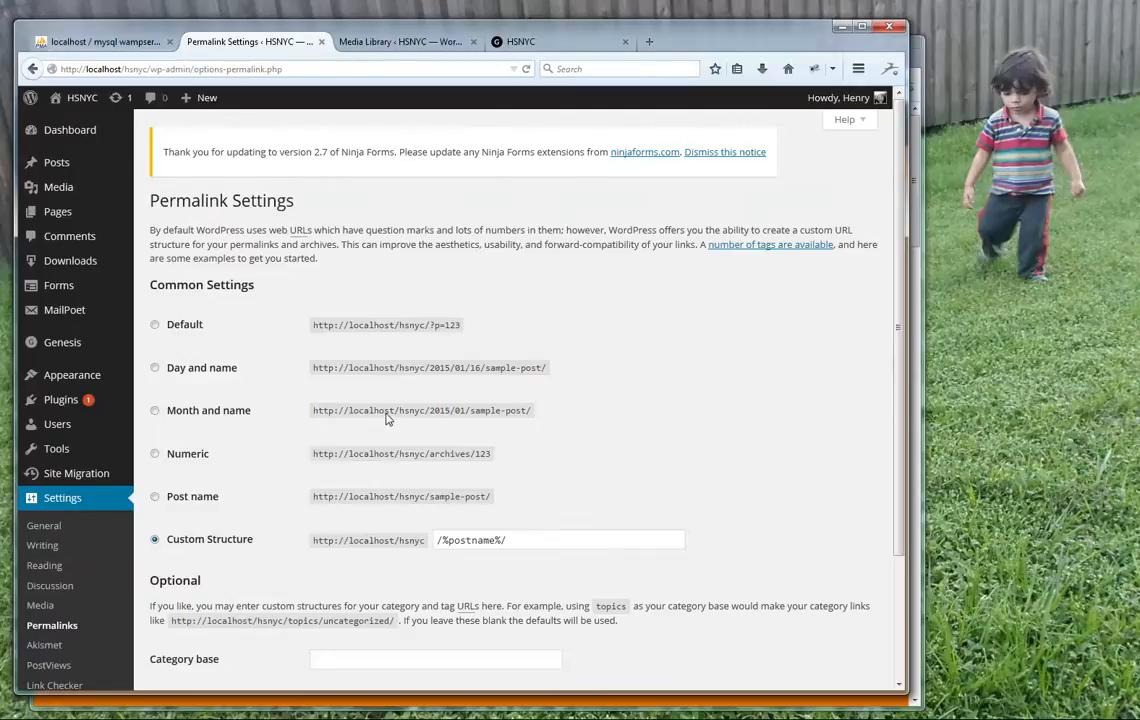
pyautogui.moveTo(164, 86)
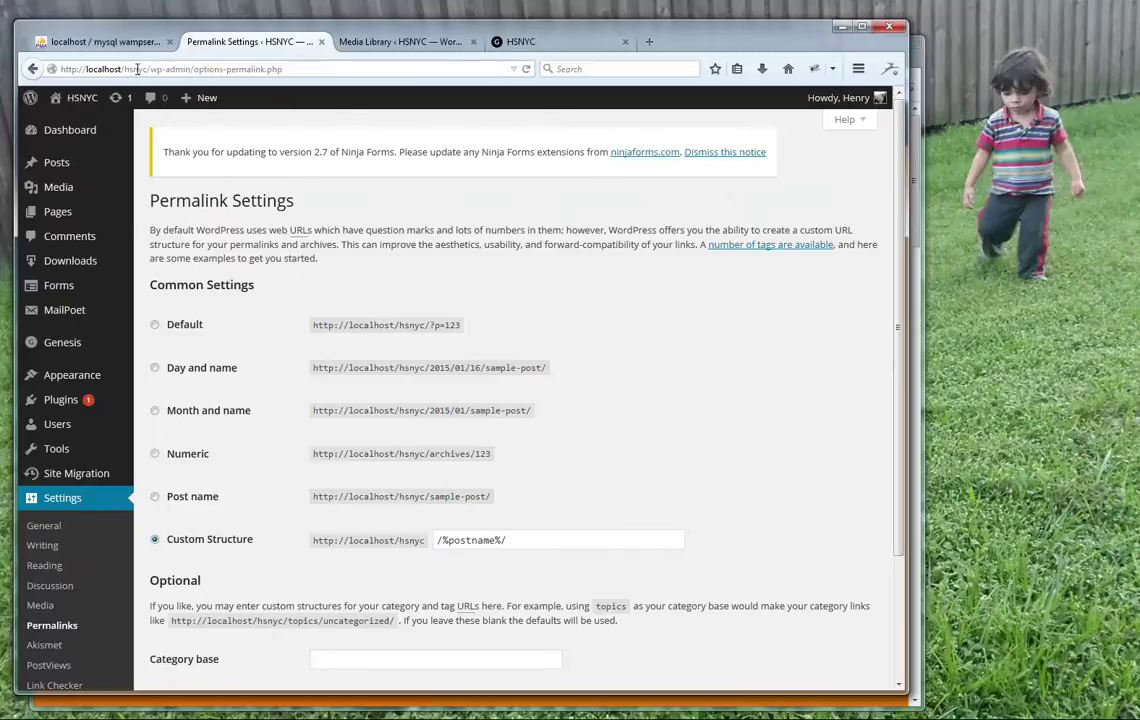
pyautogui.moveTo(384, 464)
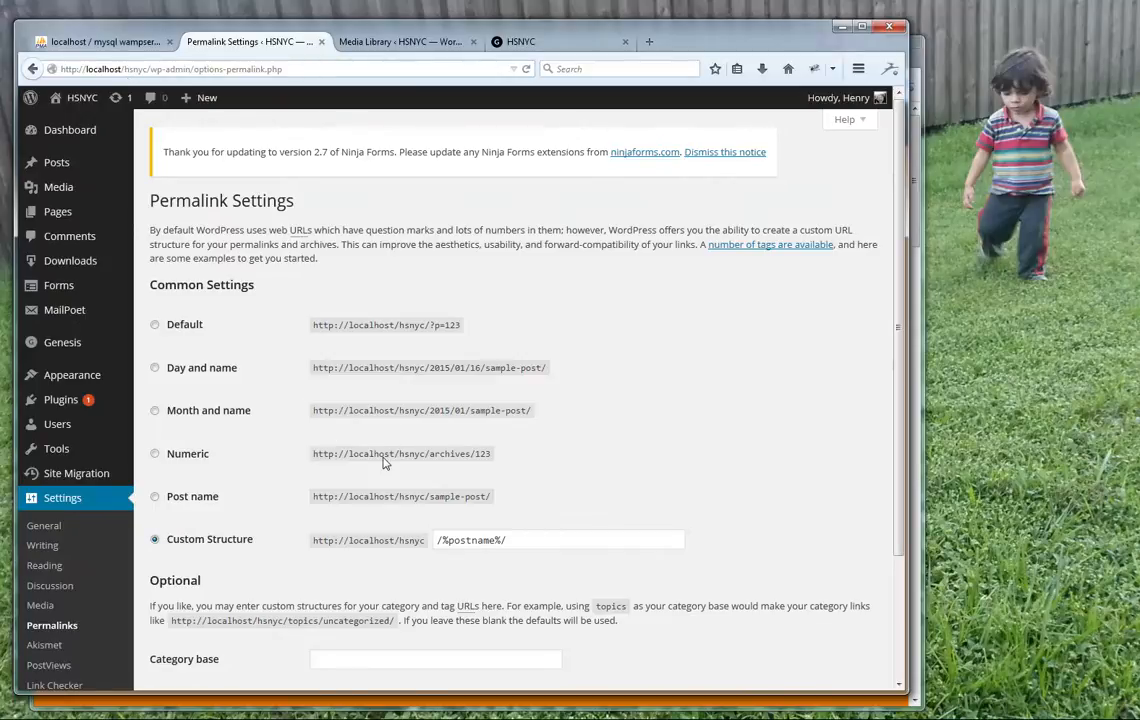
pyautogui.moveTo(492, 556)
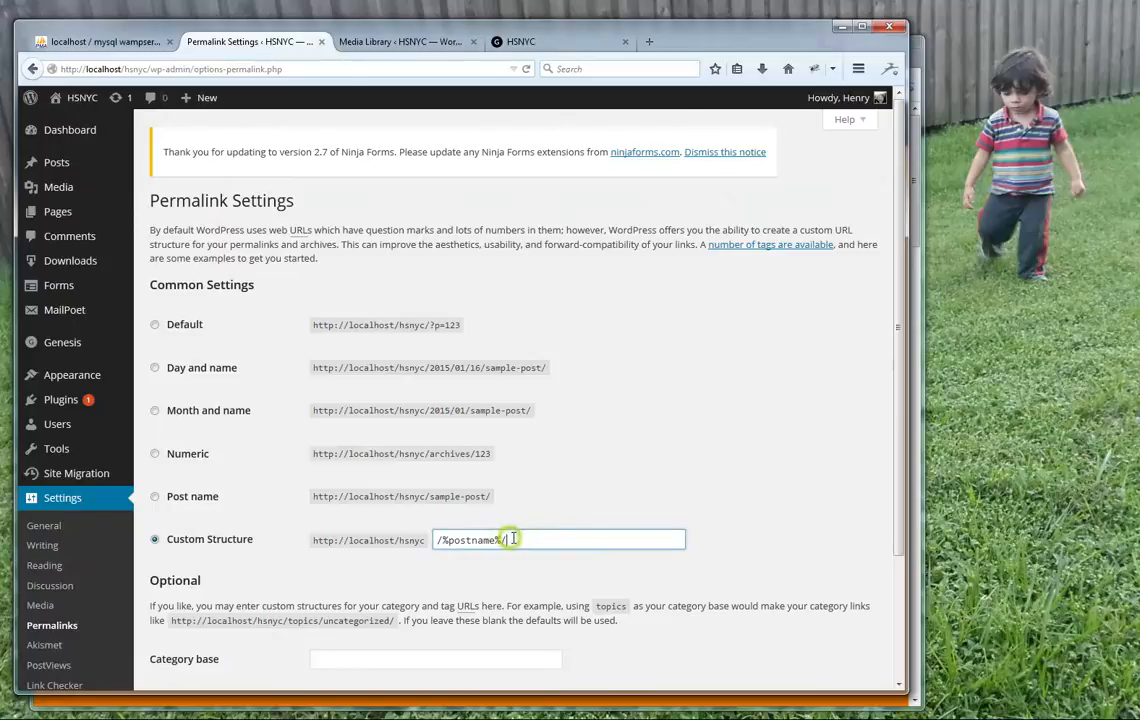
pyautogui.moveTo(484, 412)
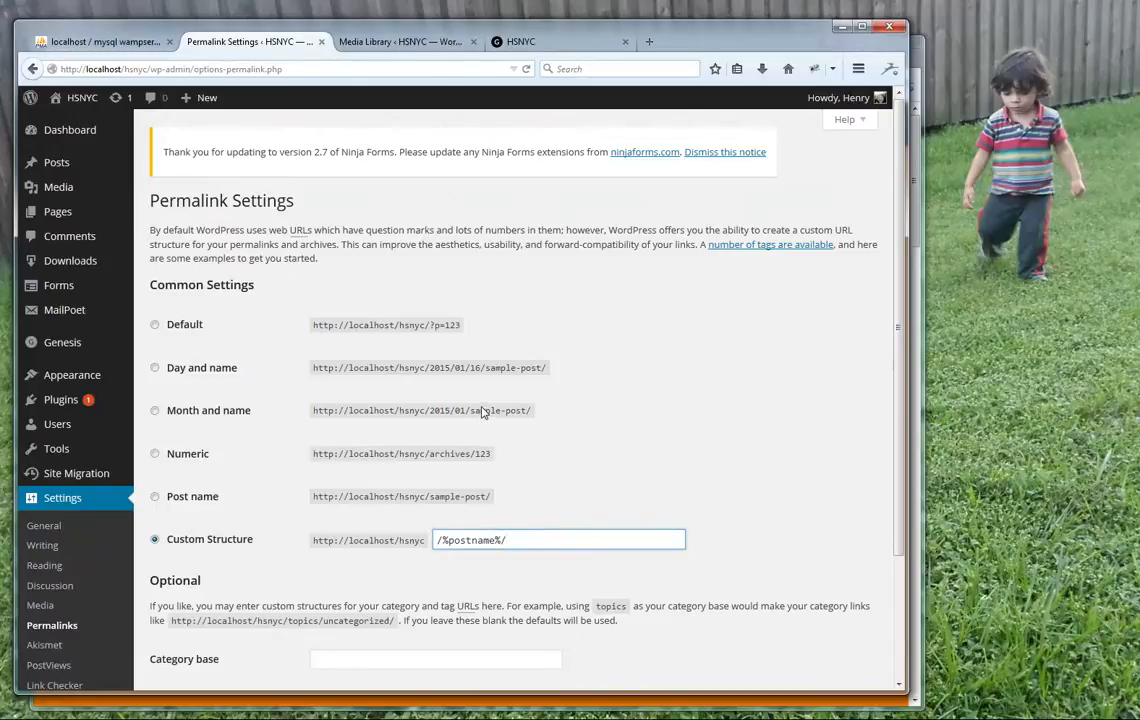
pyautogui.moveTo(476, 448)
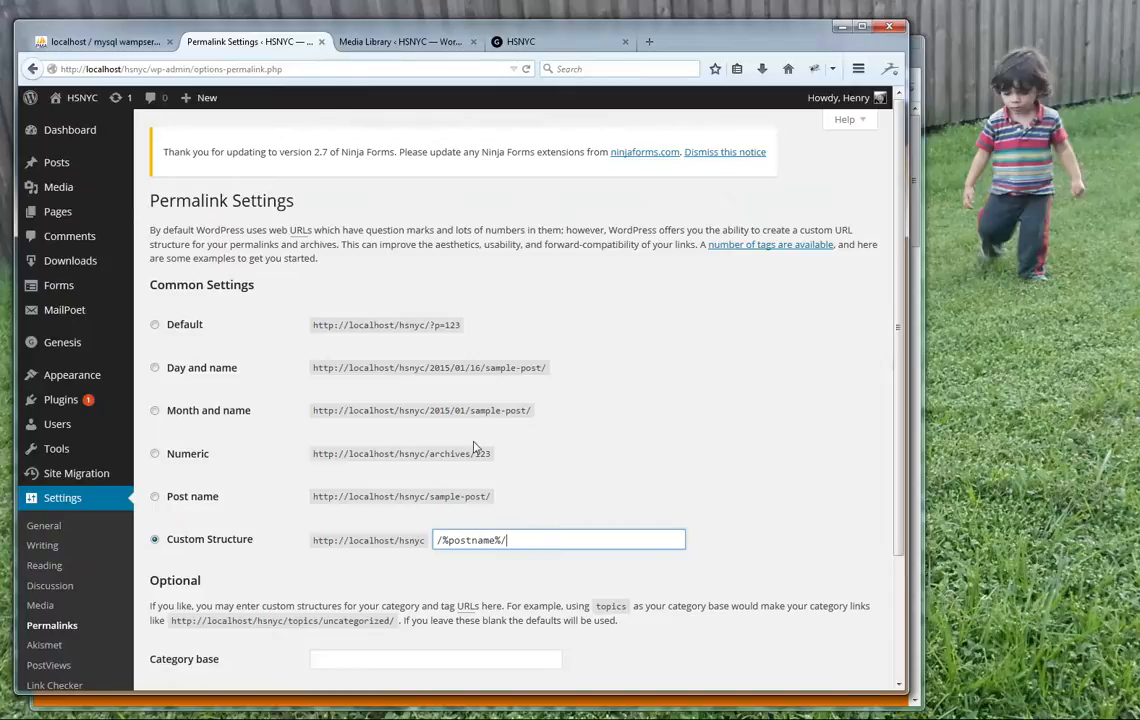
pyautogui.moveTo(222, 560)
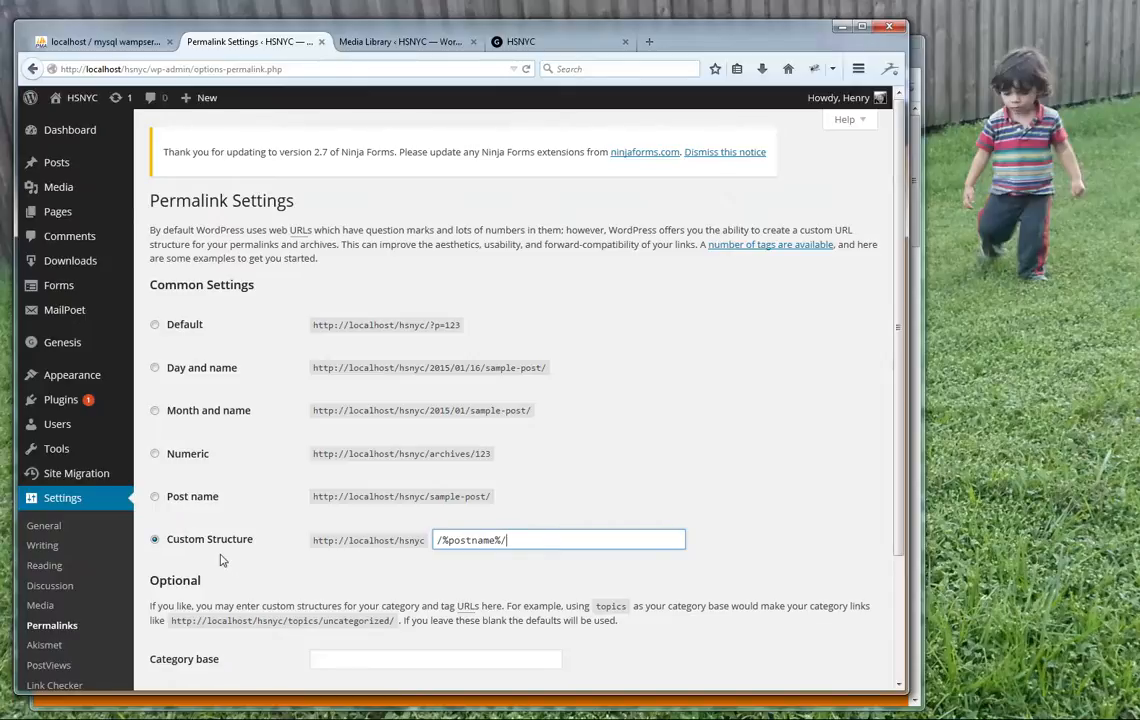
pyautogui.moveTo(184, 388)
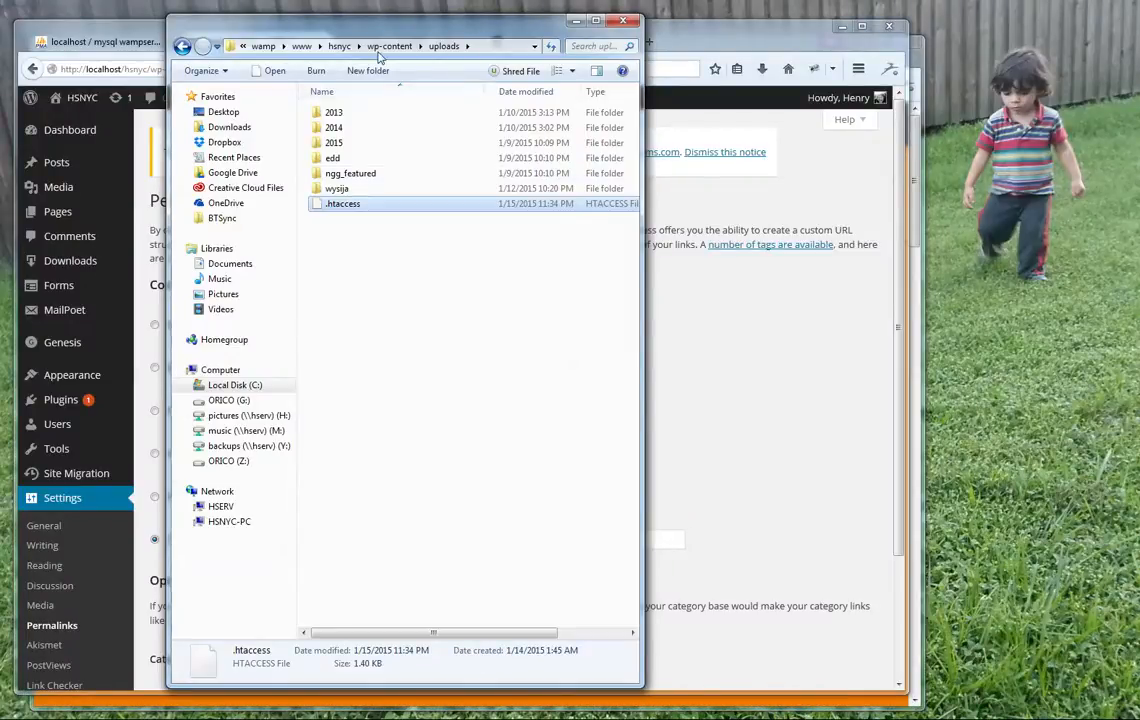
# Browse from the hsnyc site folder into wp-content\uploads
pyautogui.click(340, 46)
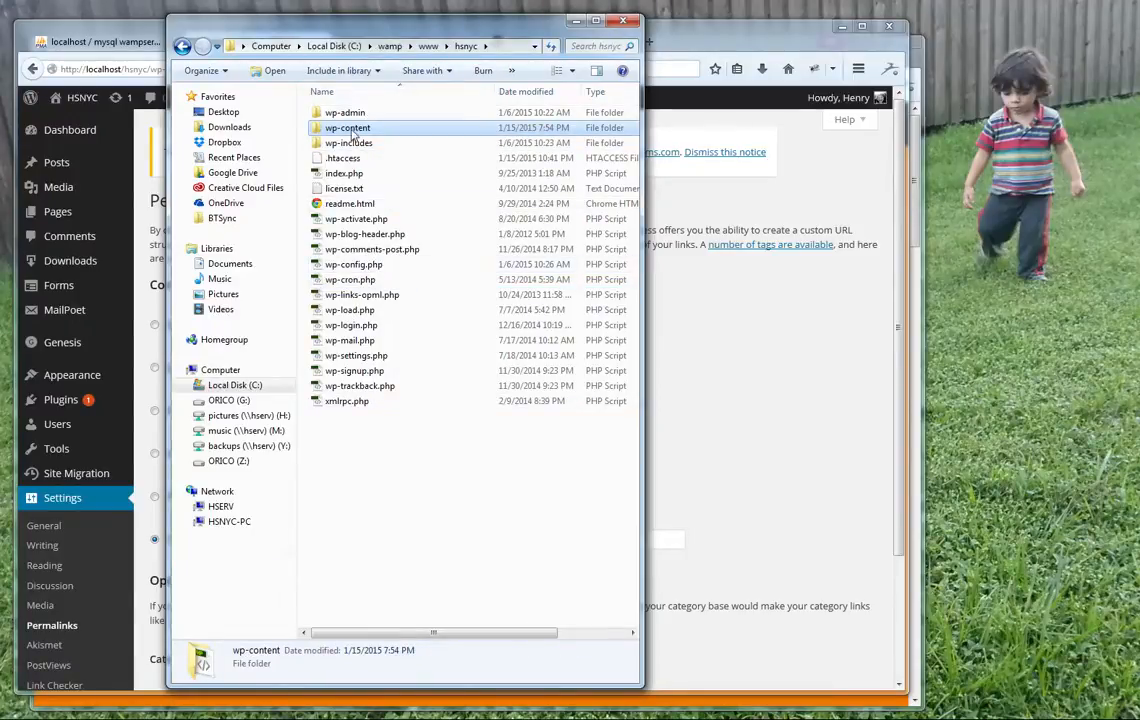
pyautogui.doubleClick(348, 128)
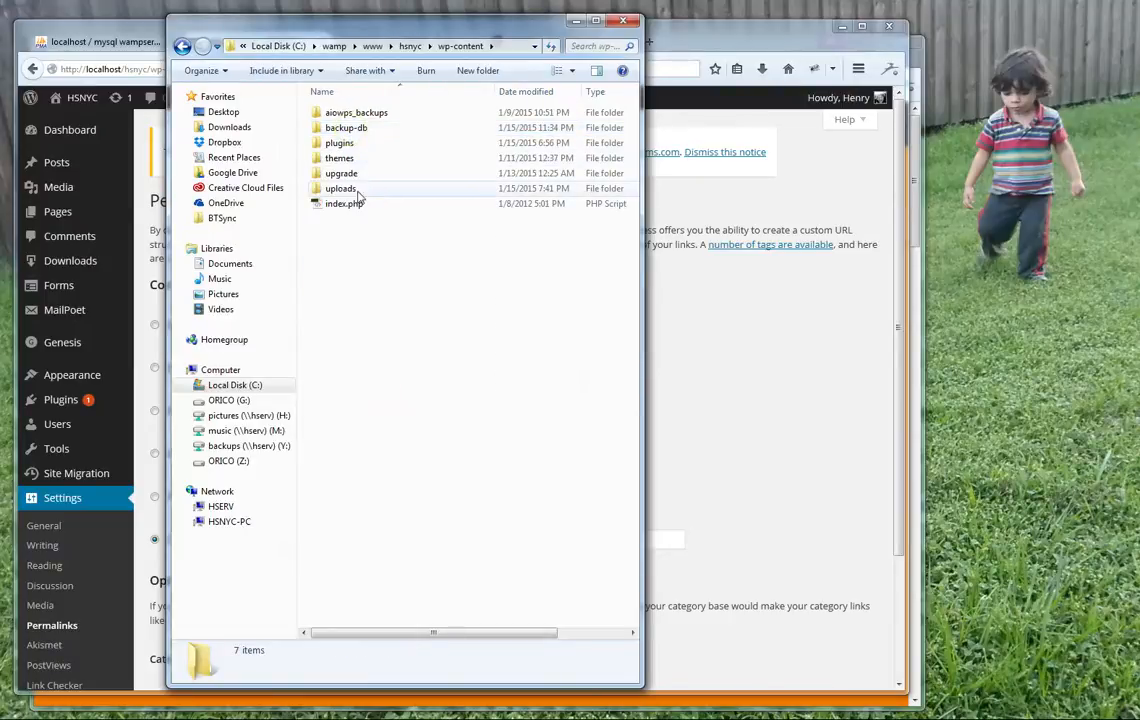
pyautogui.doubleClick(340, 188)
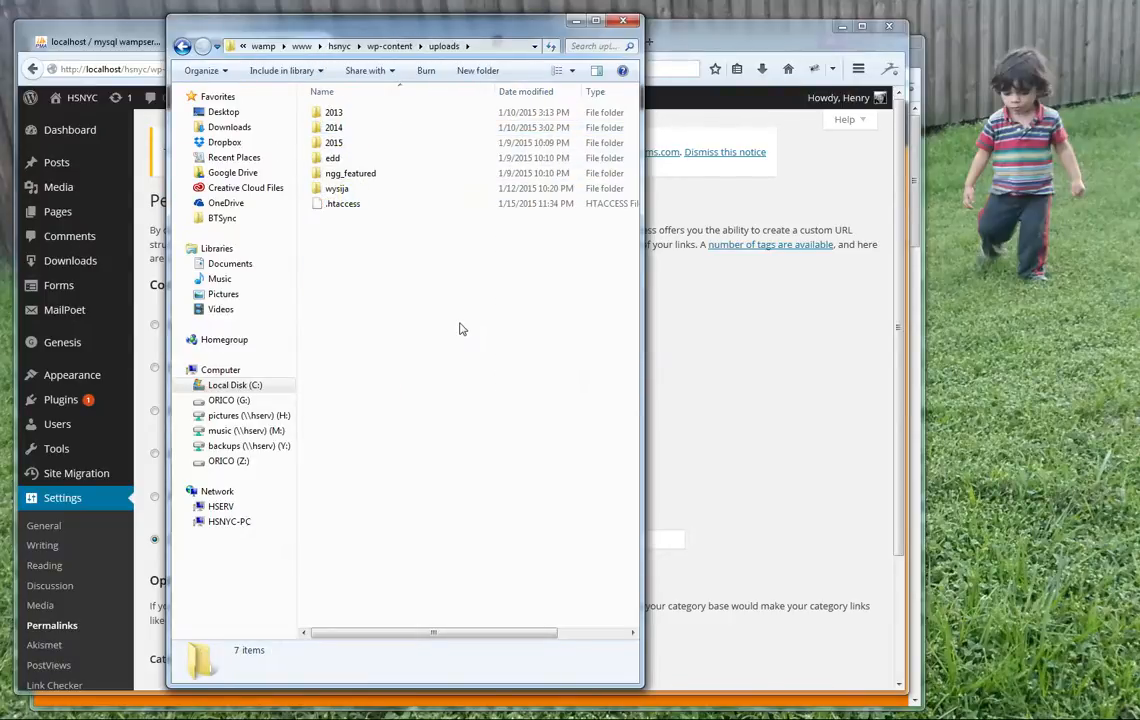
# Select the uploads .htaccess file and open it for editing
pyautogui.click(344, 204)
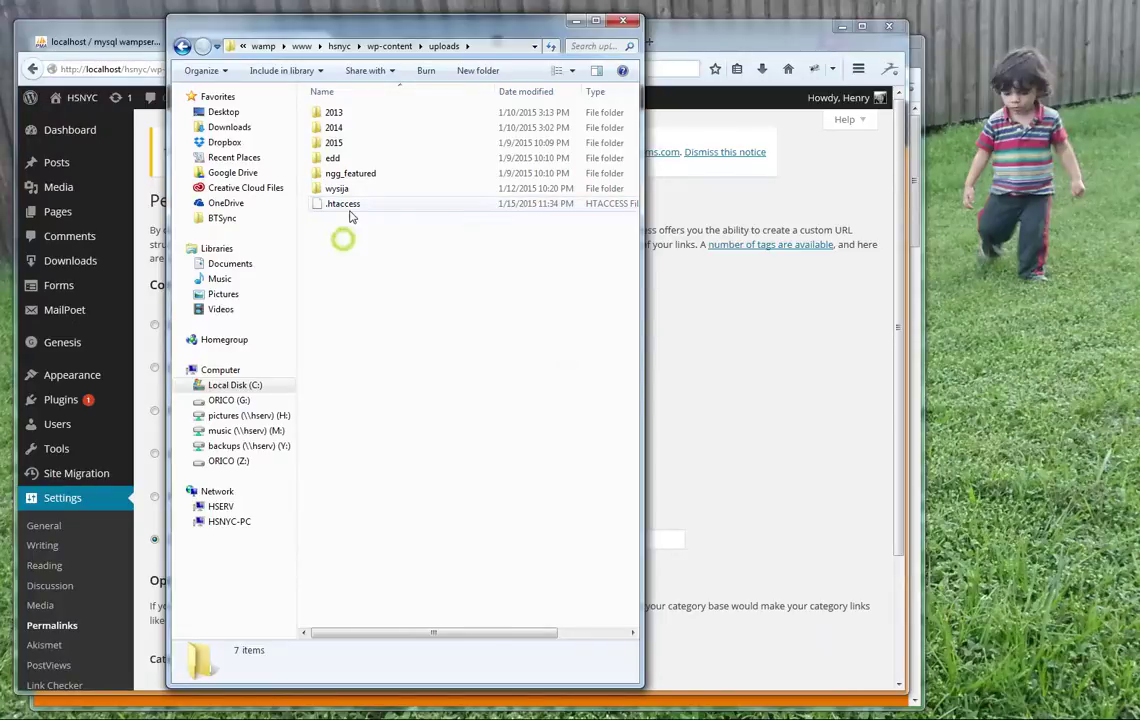
pyautogui.rightClick(342, 204)
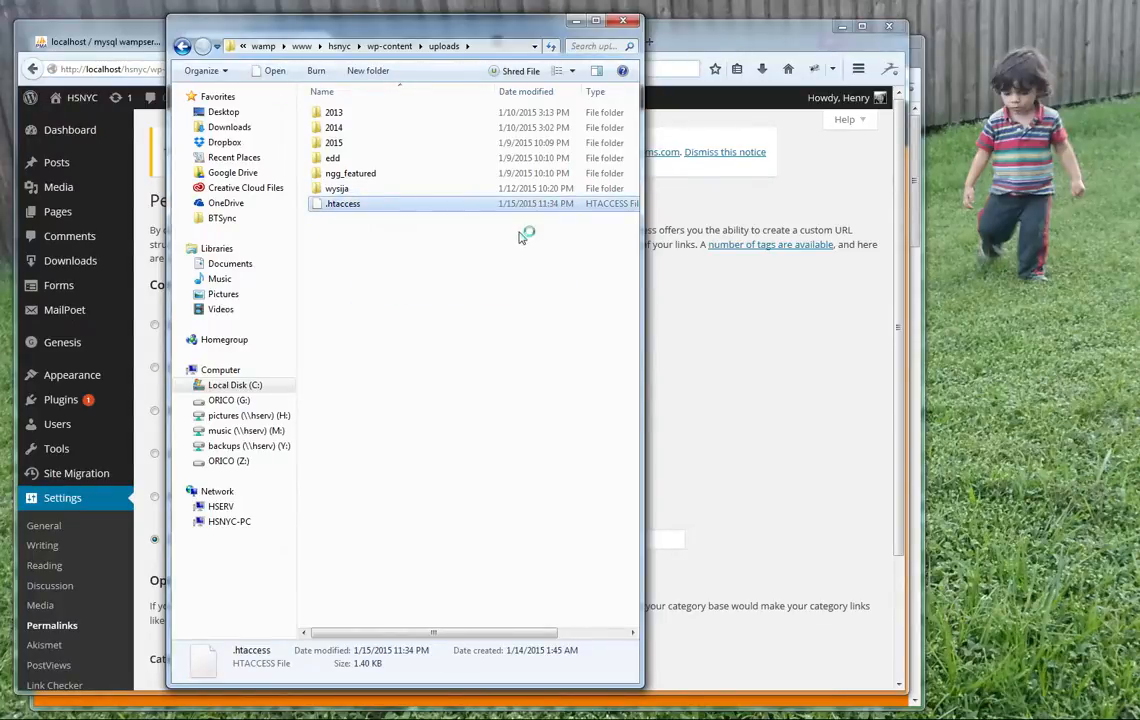
pyautogui.doubleClick(342, 204)
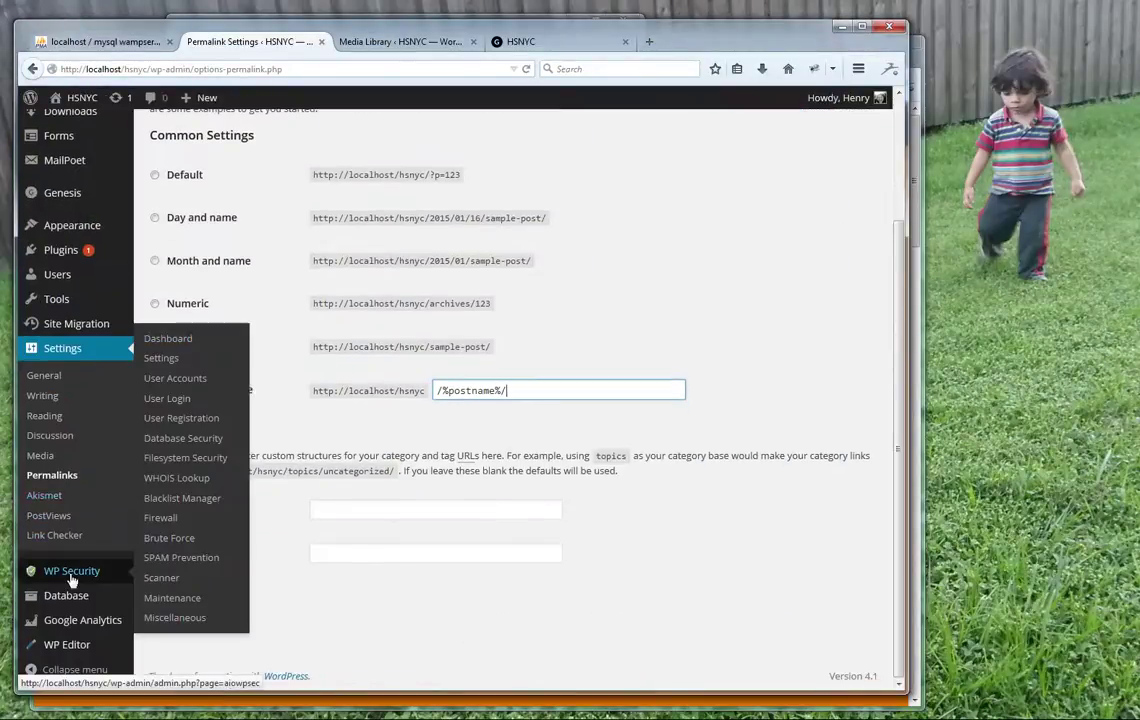
pyautogui.moveTo(182, 498)
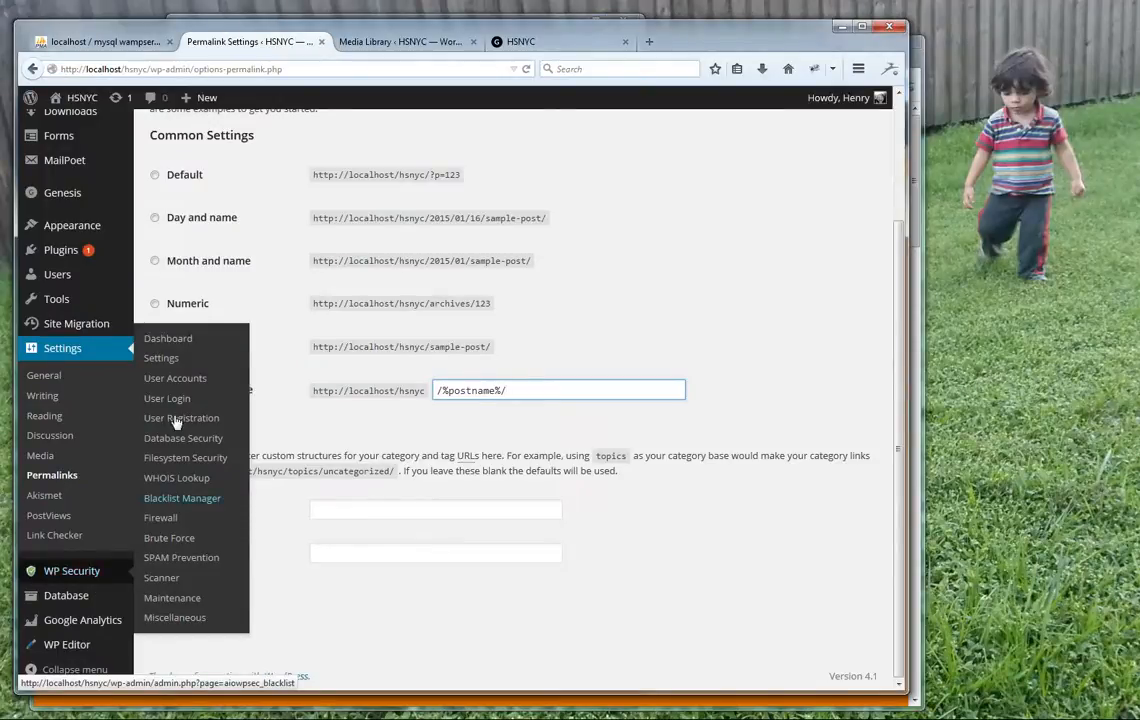
pyautogui.moveTo(180, 568)
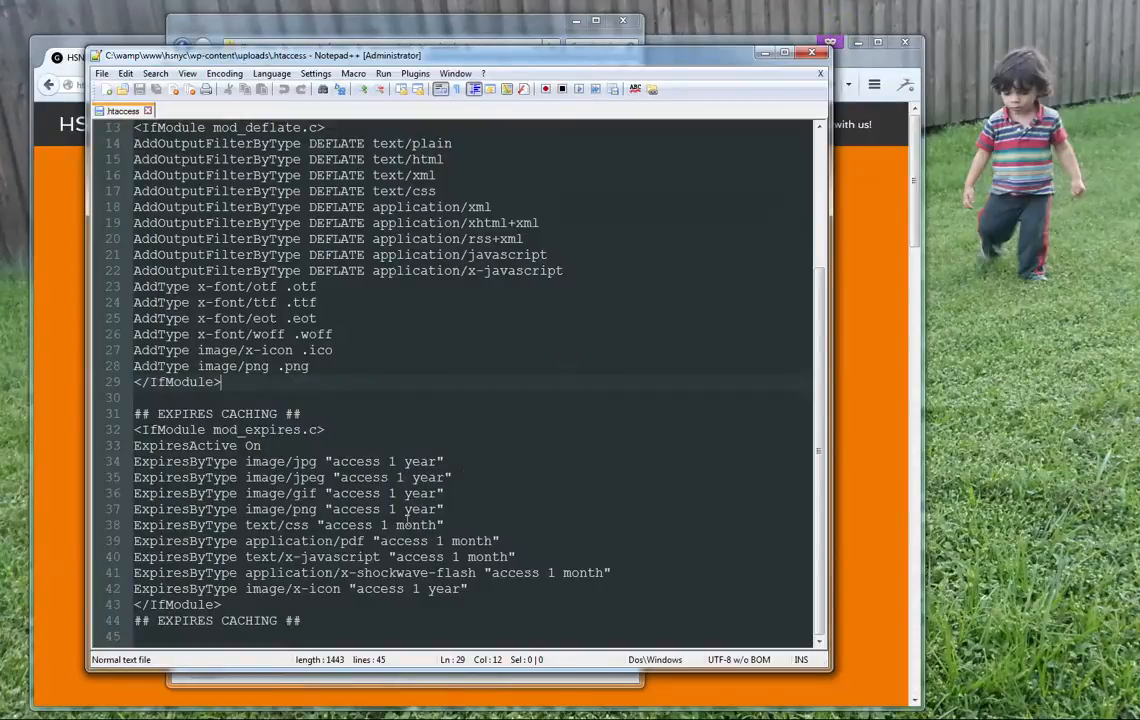
# Look through the .htaccess compression and expires caching rules in Notepad++
pyautogui.click(310, 620)
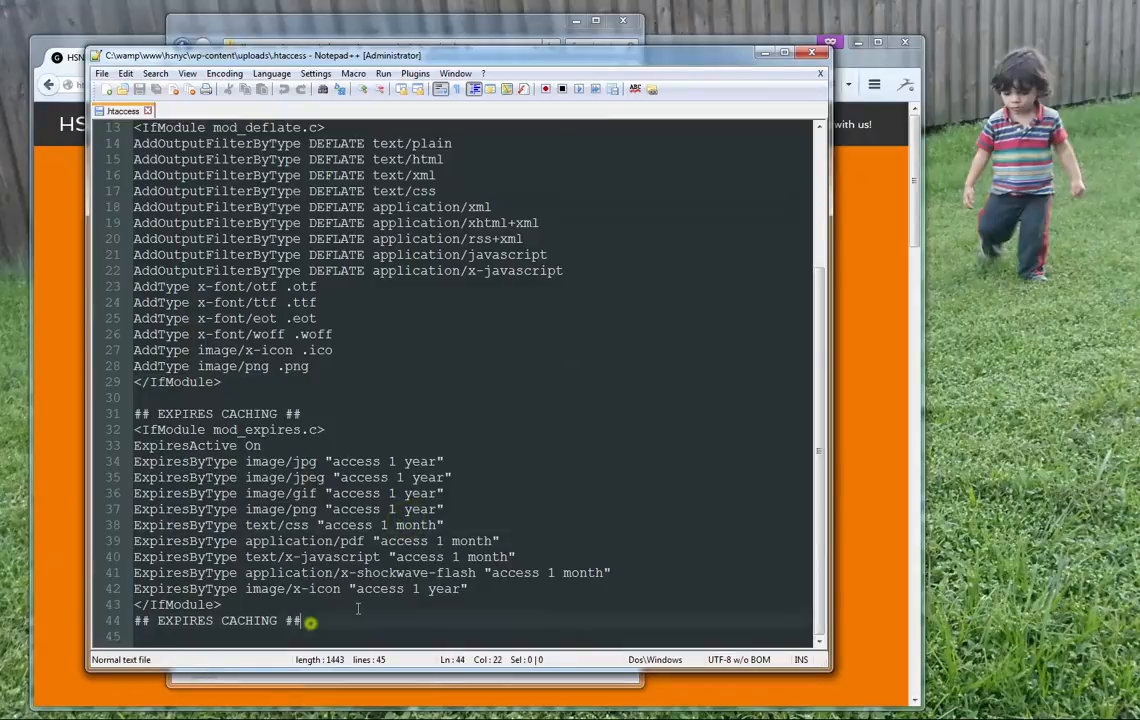
pyautogui.scroll(3)
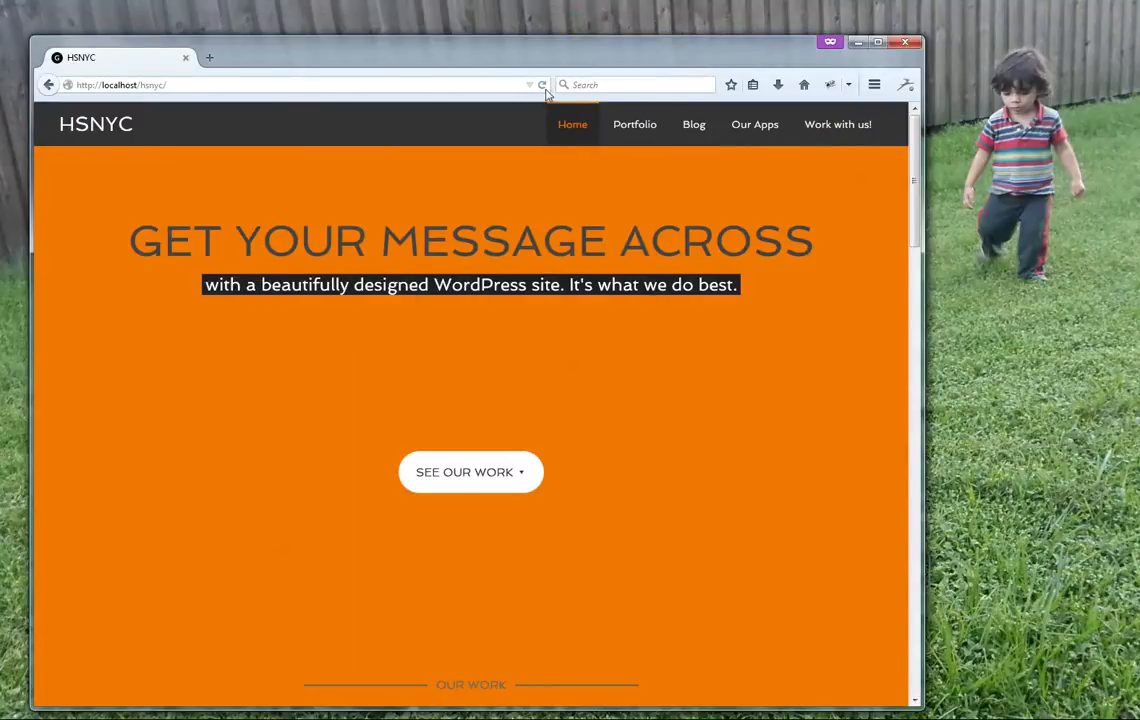
pyautogui.click(542, 84)
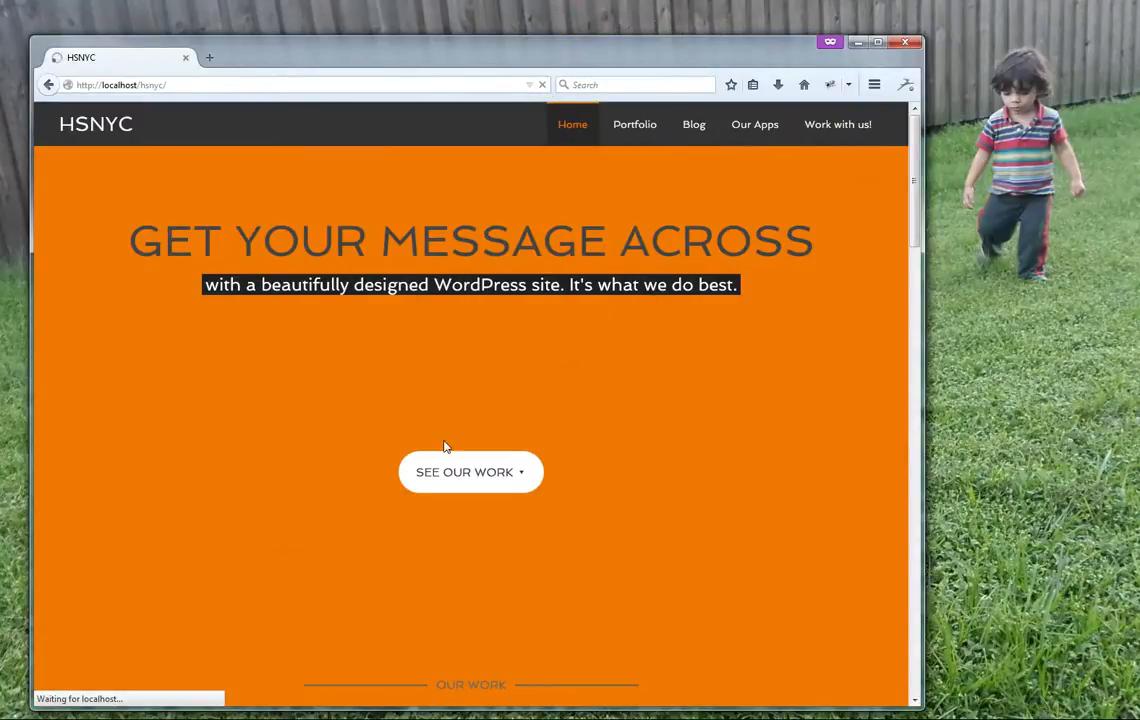
pyautogui.moveTo(448, 444)
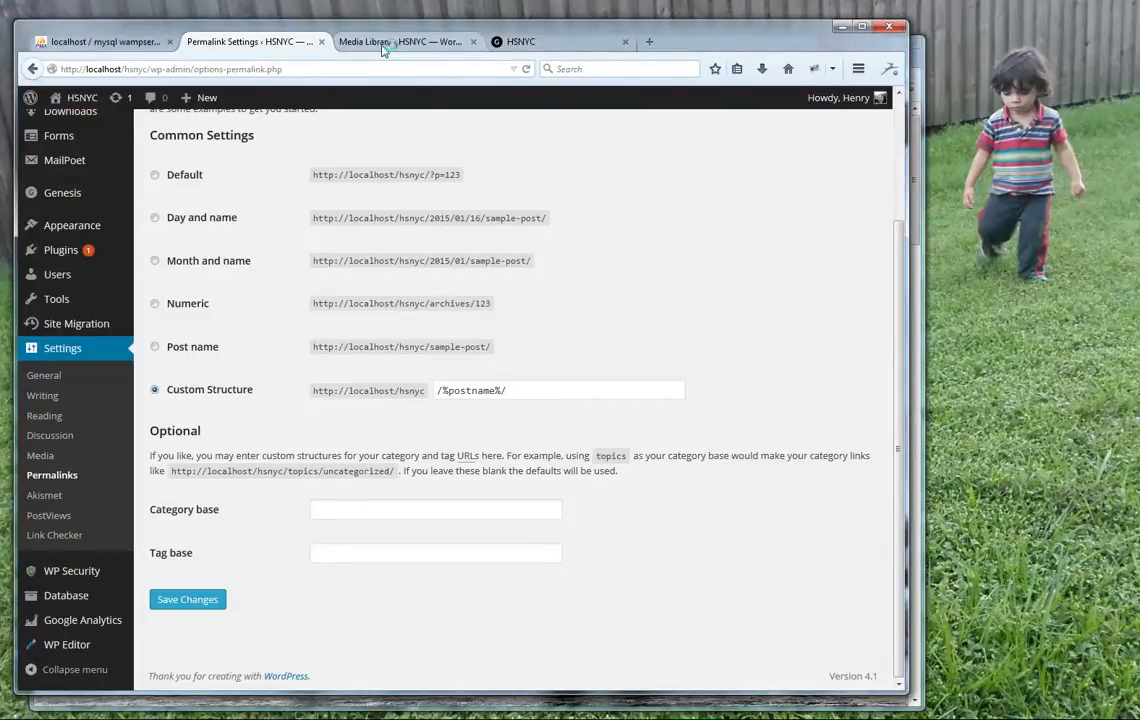
# Show the local Media Library to check whether thumbnails appear
pyautogui.click(400, 40)
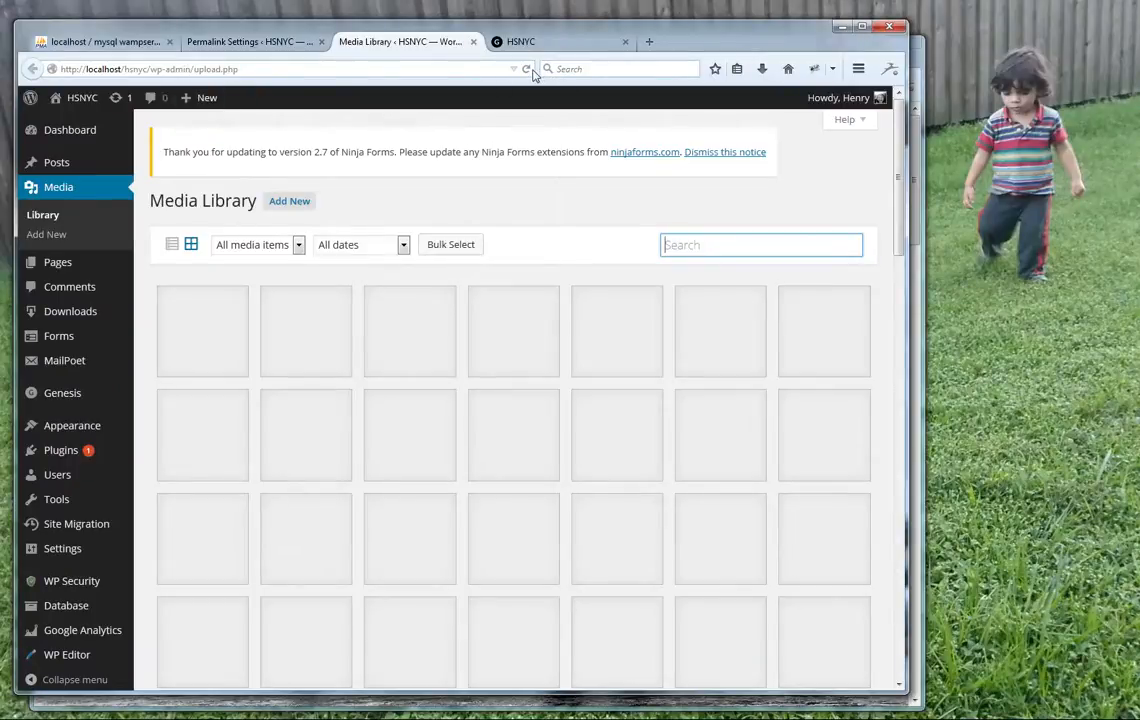
pyautogui.moveTo(70, 312)
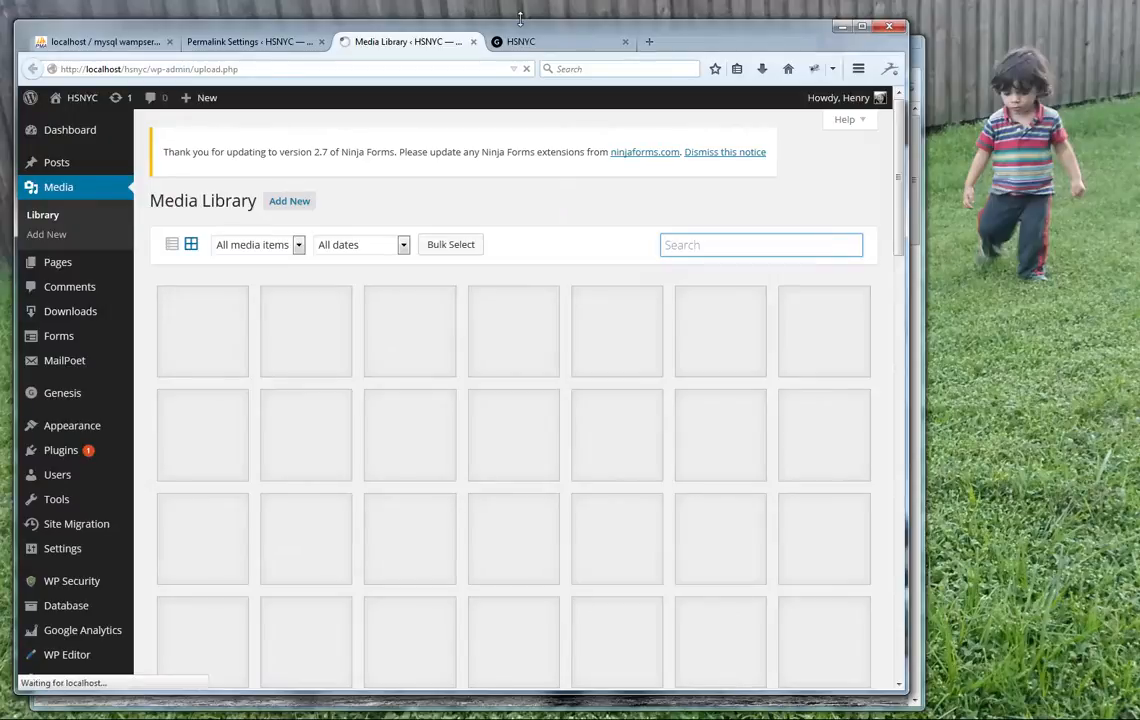
pyautogui.moveTo(16, 128)
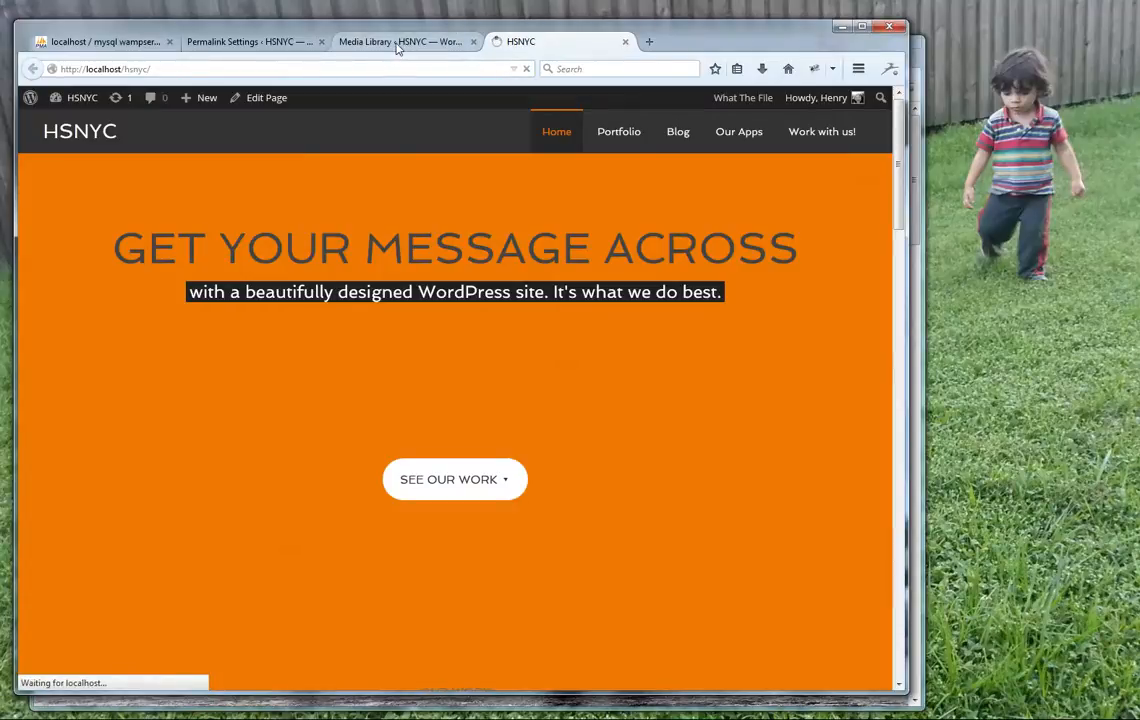
pyautogui.moveTo(418, 132)
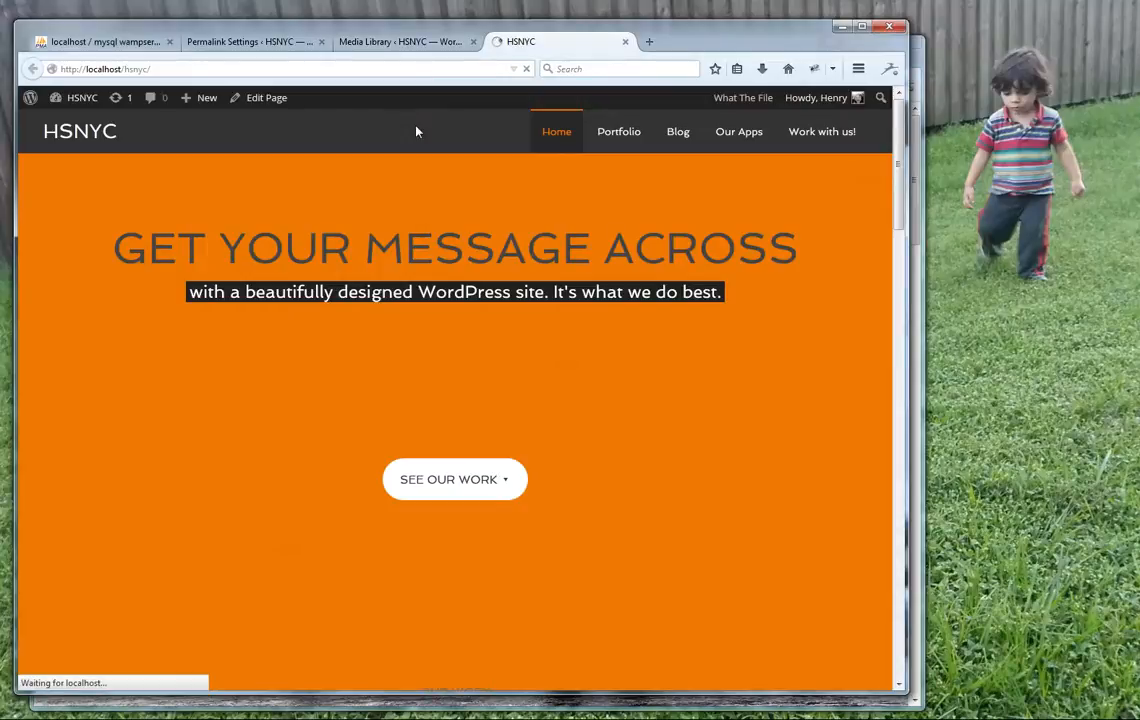
pyautogui.moveTo(420, 162)
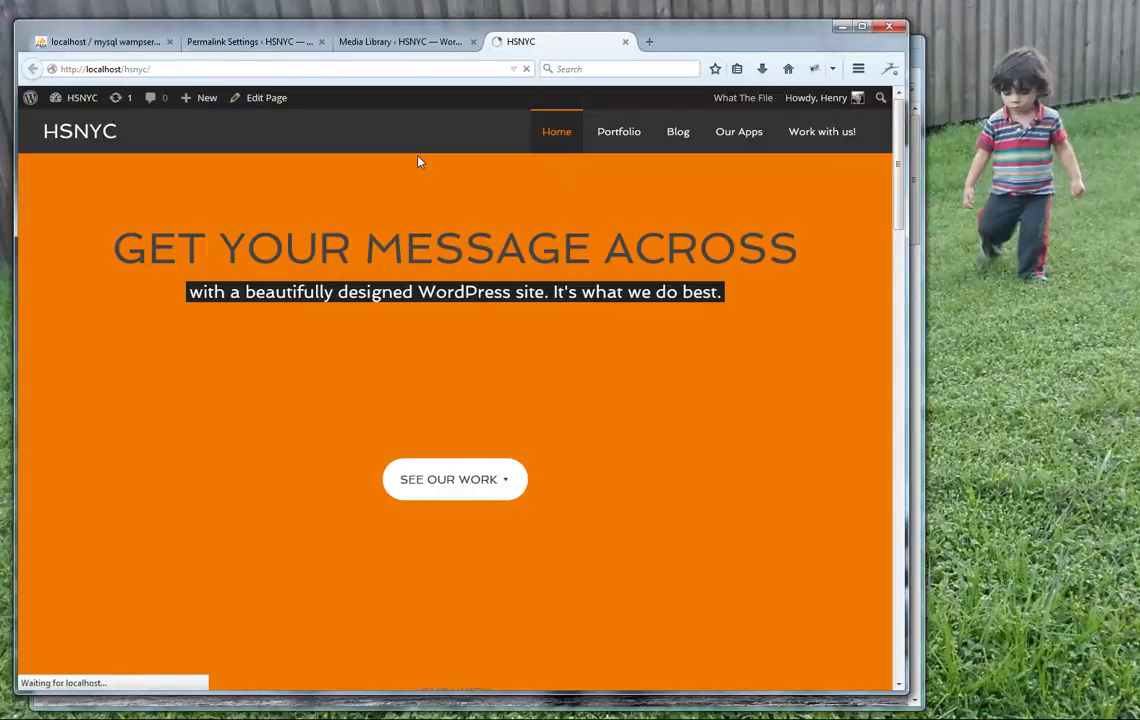
pyautogui.moveTo(420, 136)
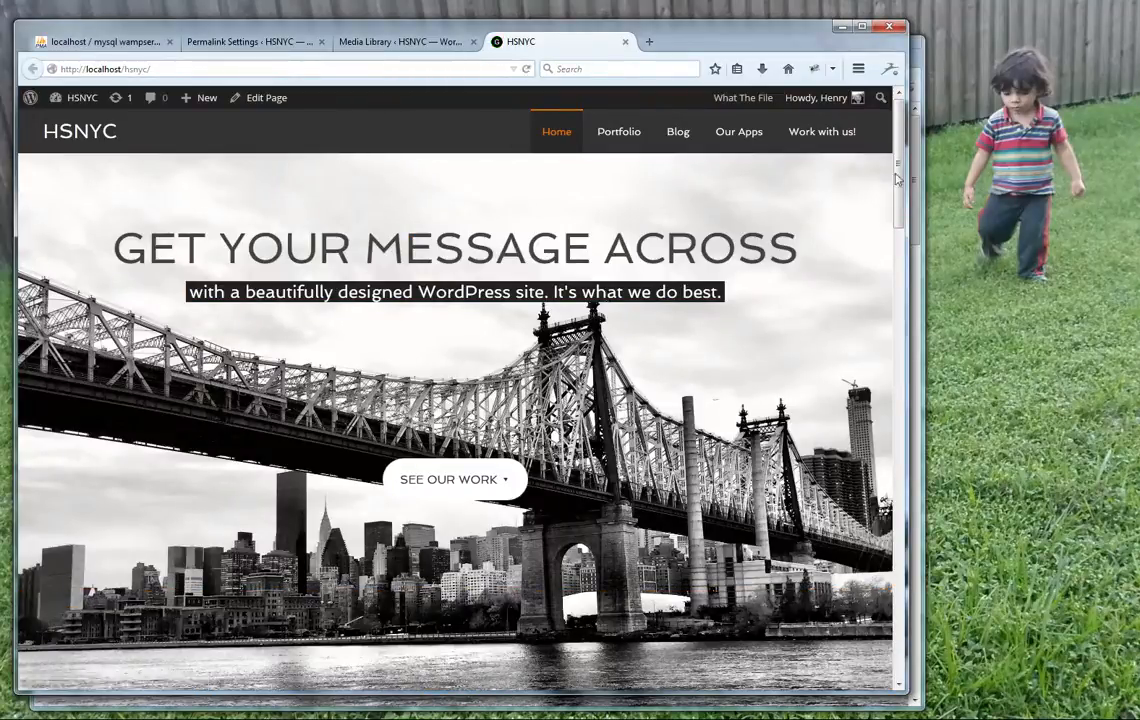
# Scroll through the reloaded homepage confirming the bridge banner and Our Work images display
pyautogui.scroll(-3)
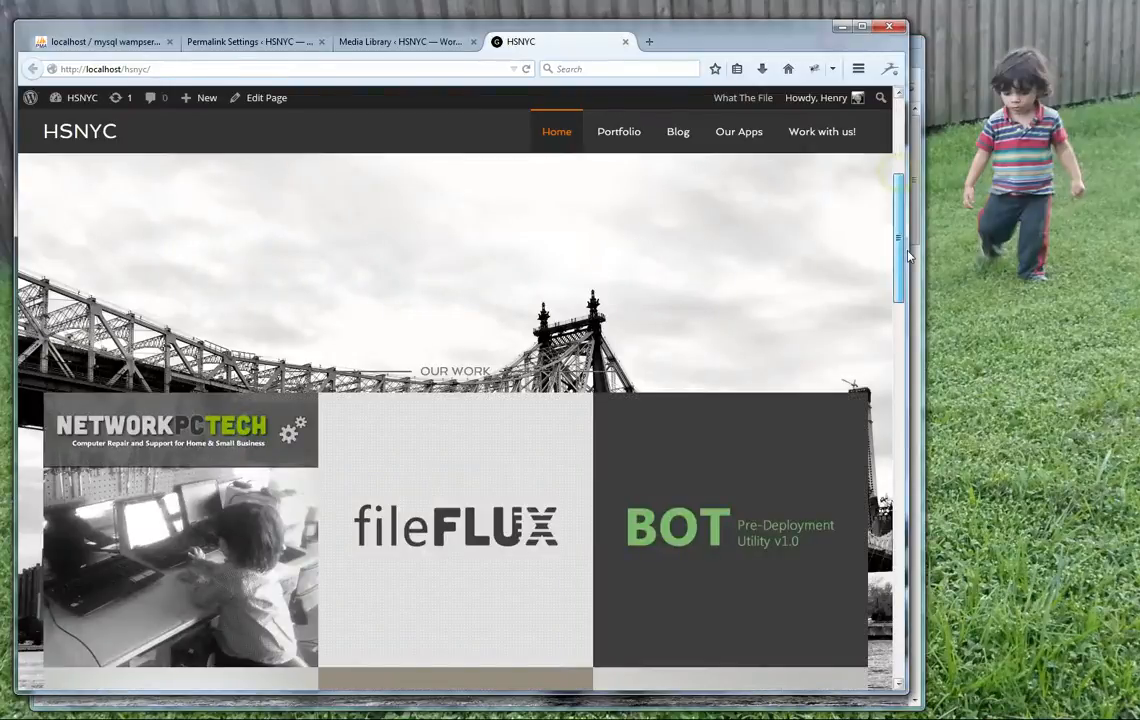
pyautogui.scroll(-3)
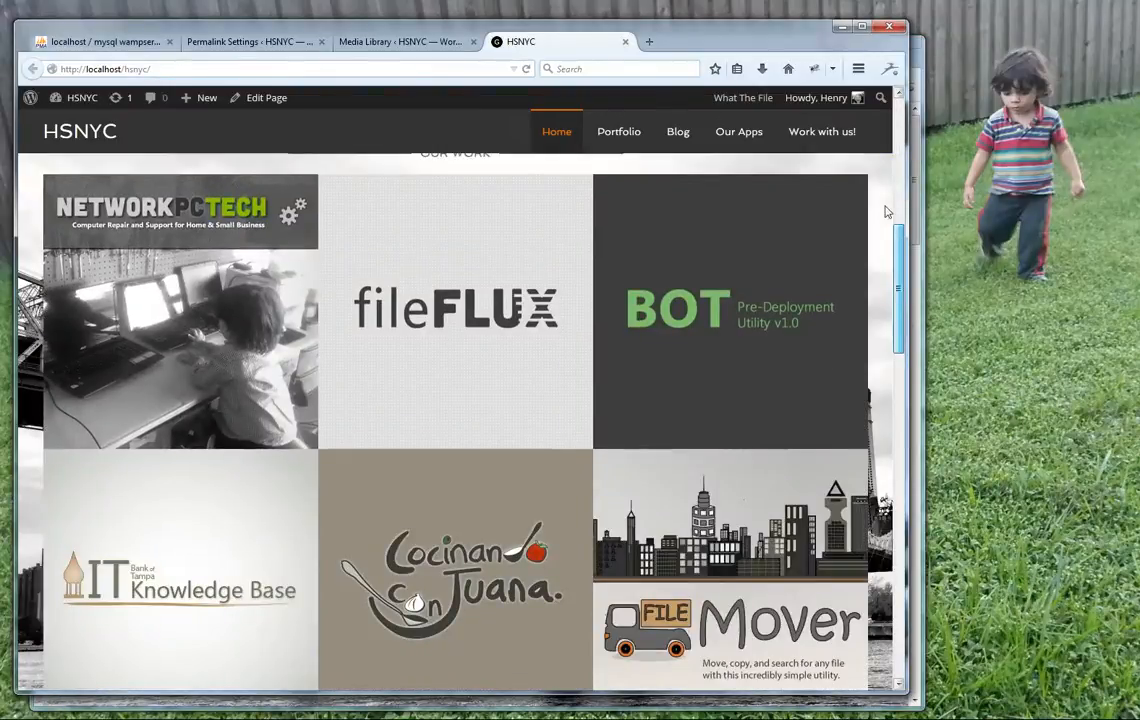
pyautogui.scroll(3)
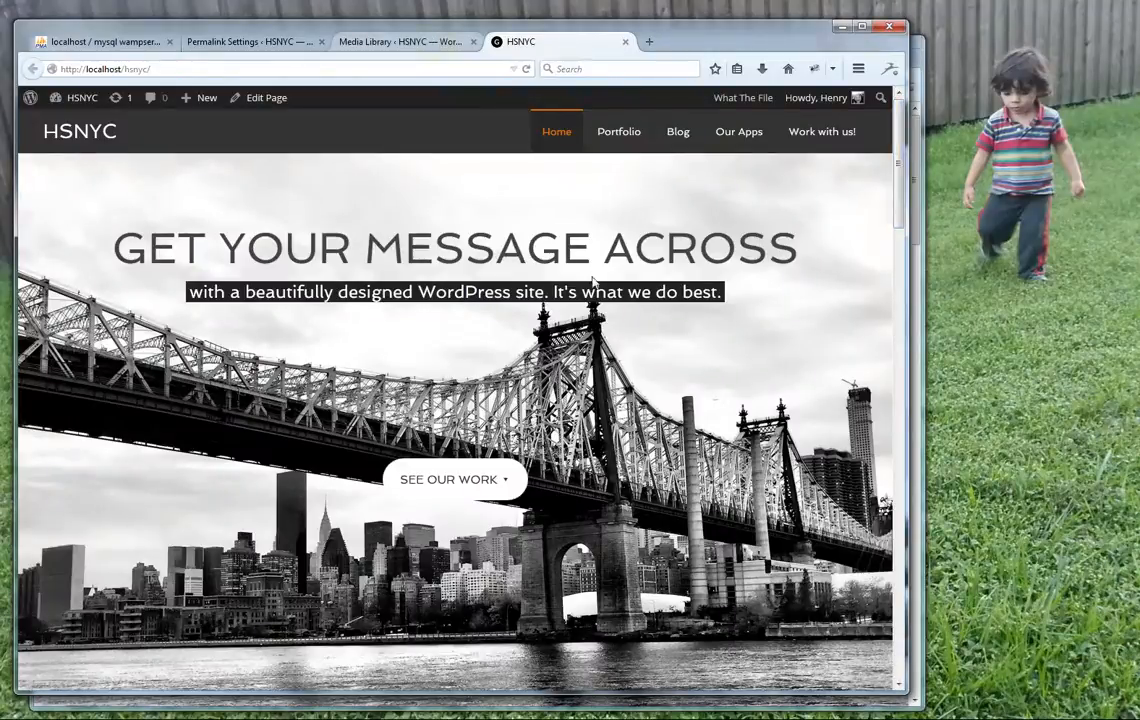
pyautogui.click(400, 40)
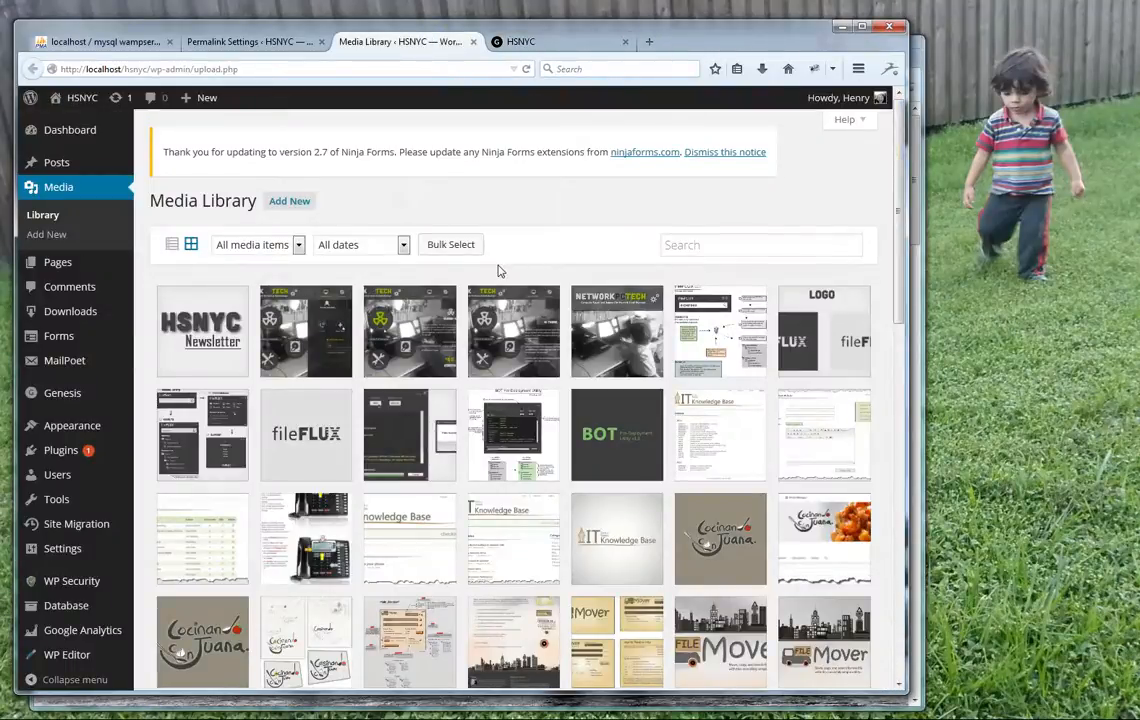
pyautogui.click(540, 42)
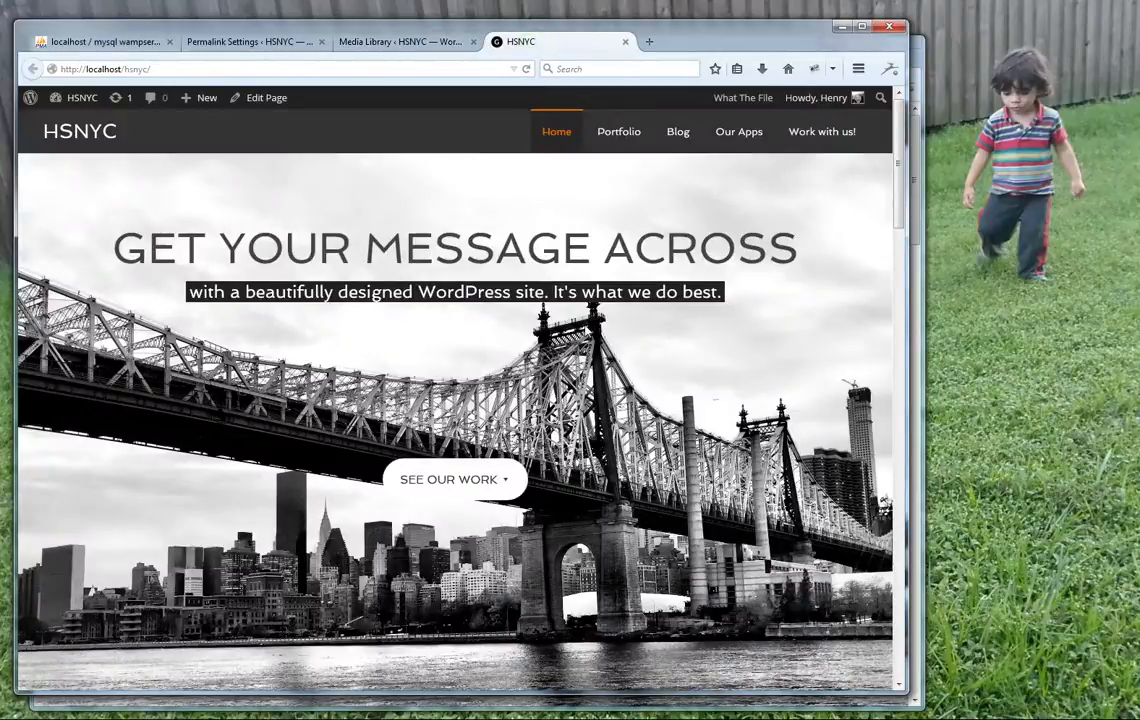
pyautogui.moveTo(448, 442)
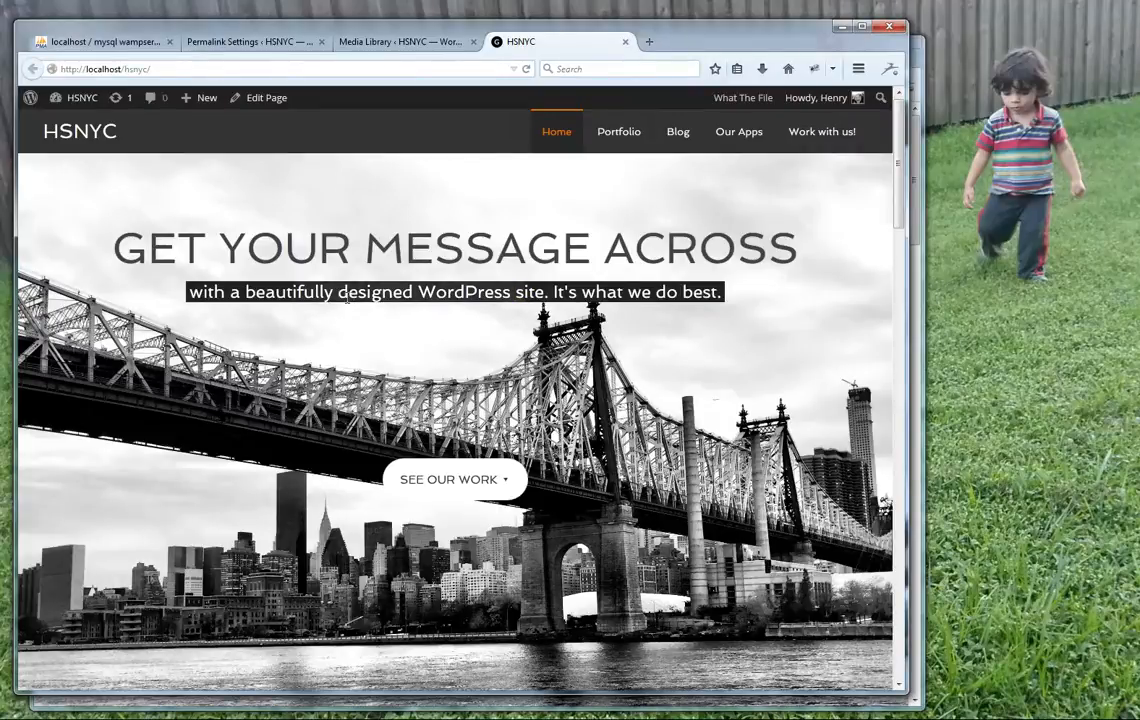
pyautogui.moveTo(668, 338)
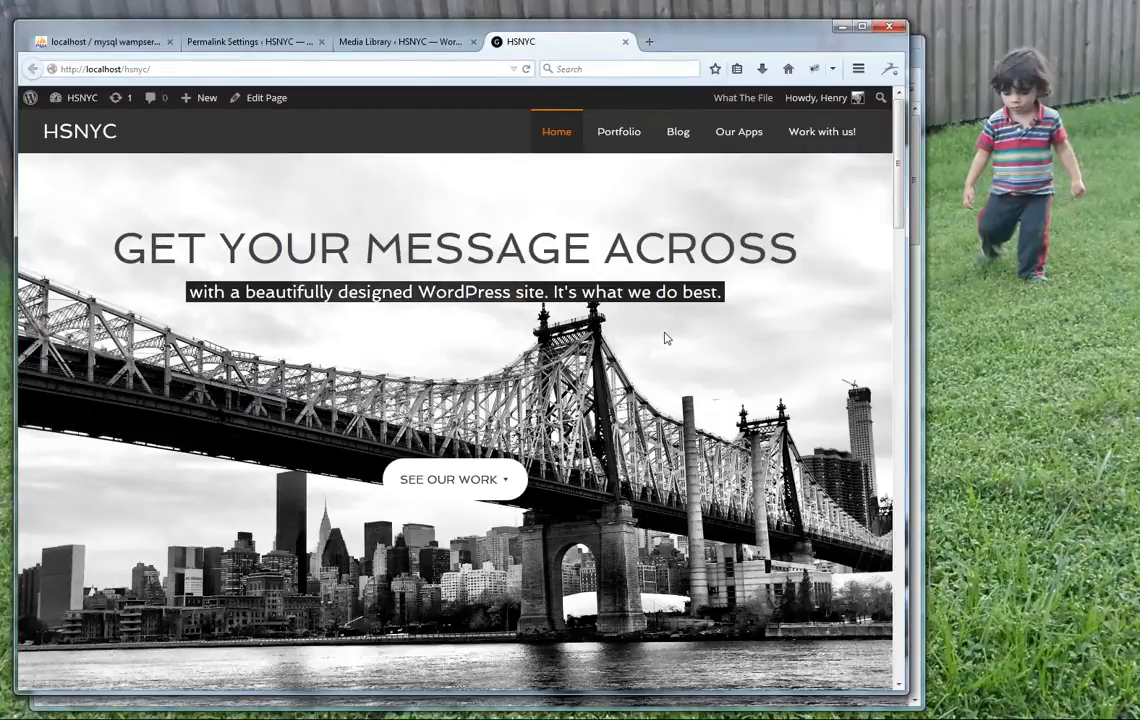